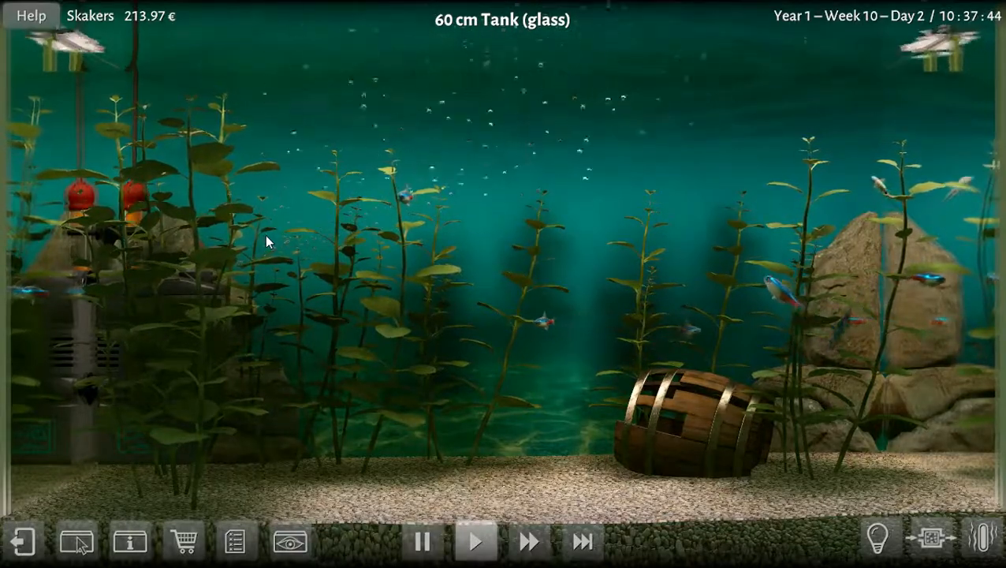
pyautogui.moveTo(176, 502)
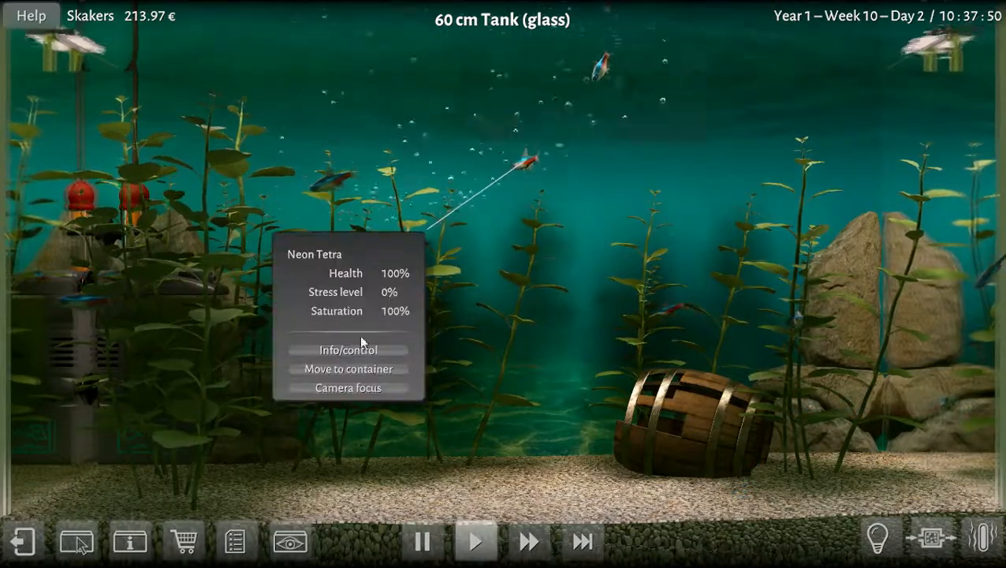
# - Review a neon tetra's breeding conditions in its details window, then dismiss it
pyautogui.click(346, 350)
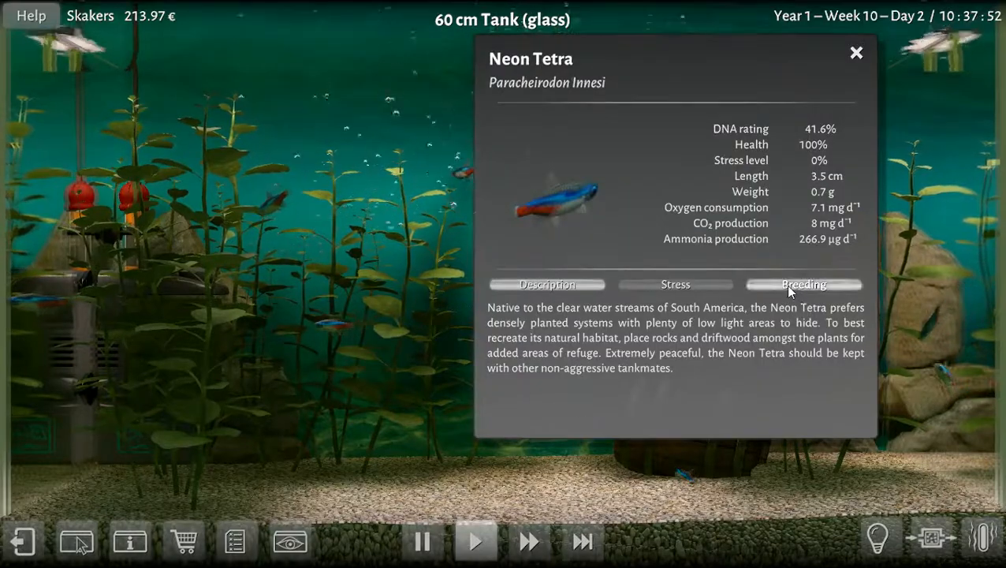
pyautogui.click(804, 284)
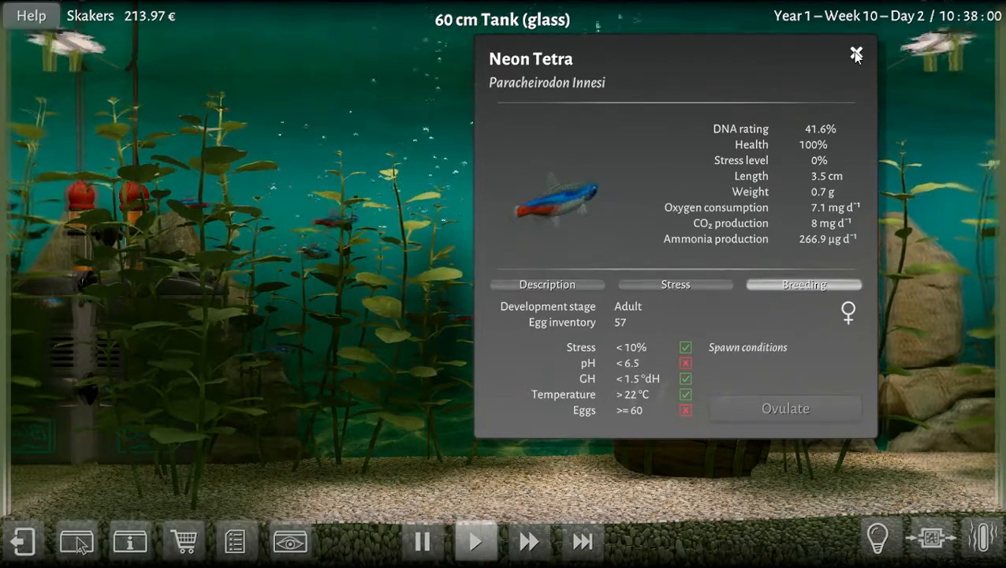
pyautogui.click(856, 54)
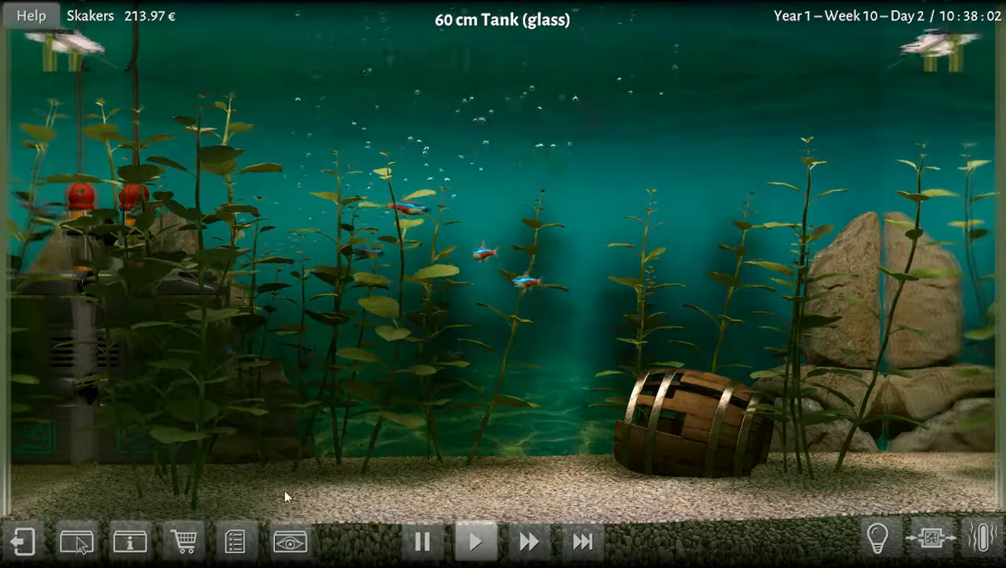
# - Show the water readings and plot the pH history in the tank statistics graphs
pyautogui.click(290, 539)
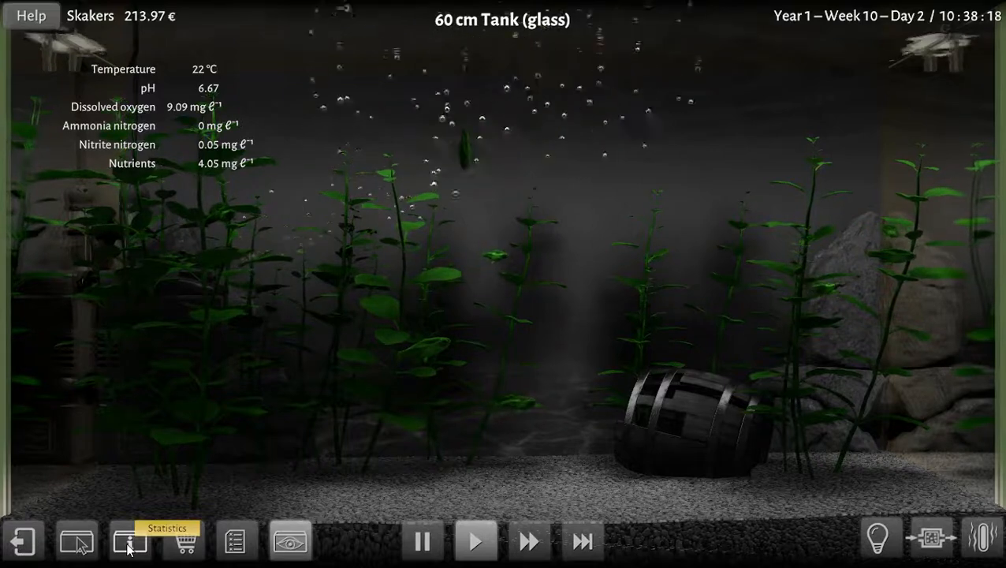
pyautogui.click(130, 539)
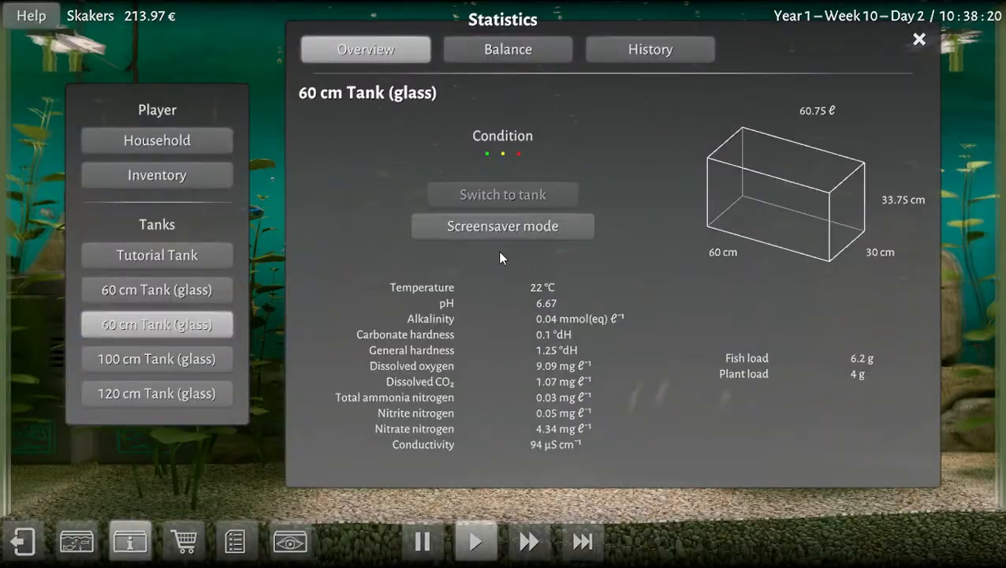
pyautogui.click(650, 49)
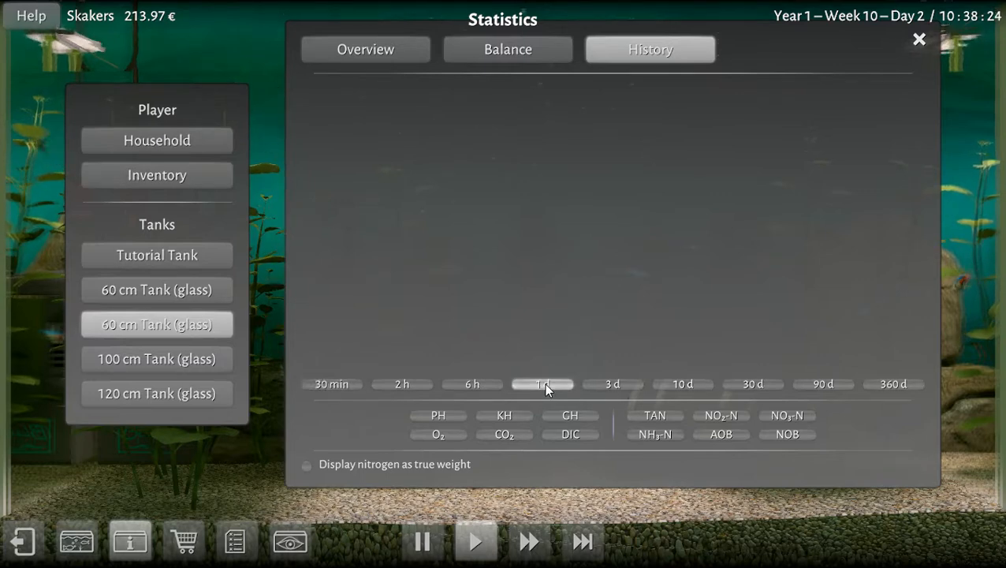
pyautogui.click(438, 414)
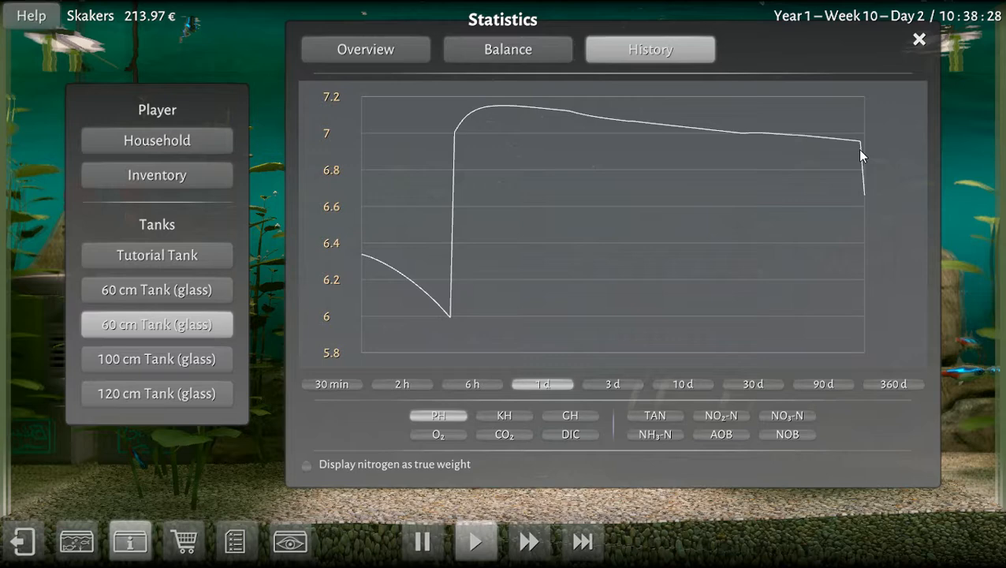
pyautogui.moveTo(867, 199)
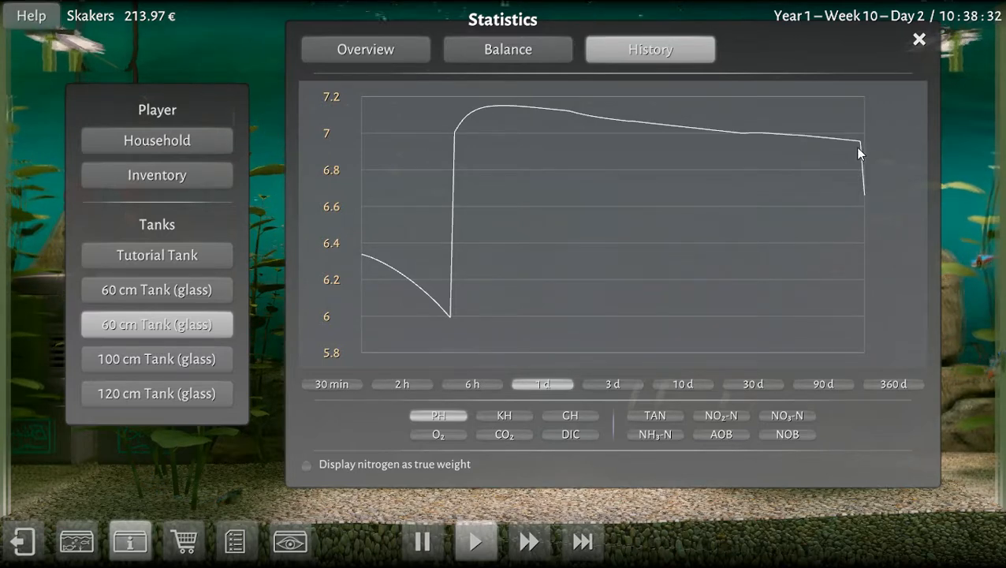
pyautogui.moveTo(864, 199)
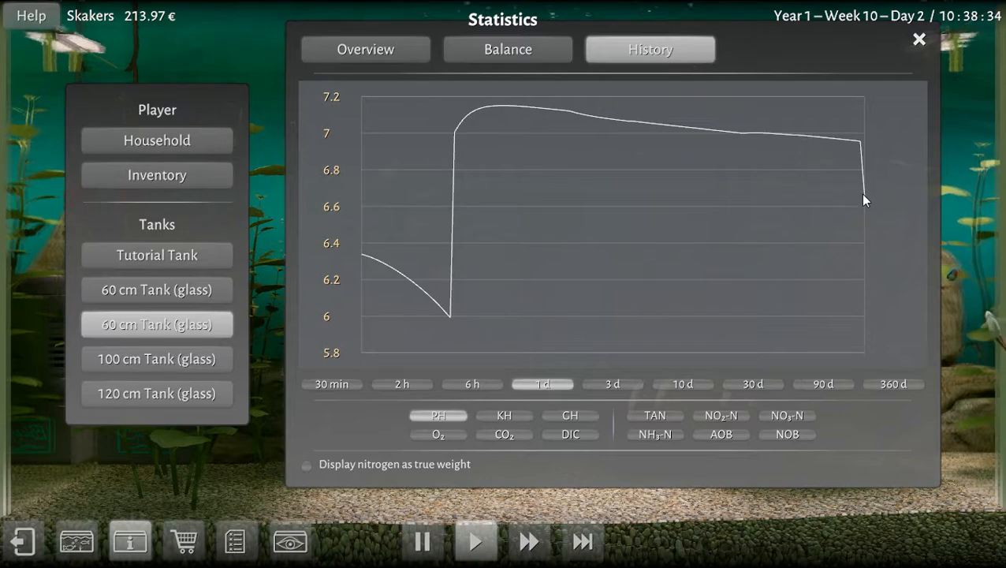
pyautogui.click(917, 39)
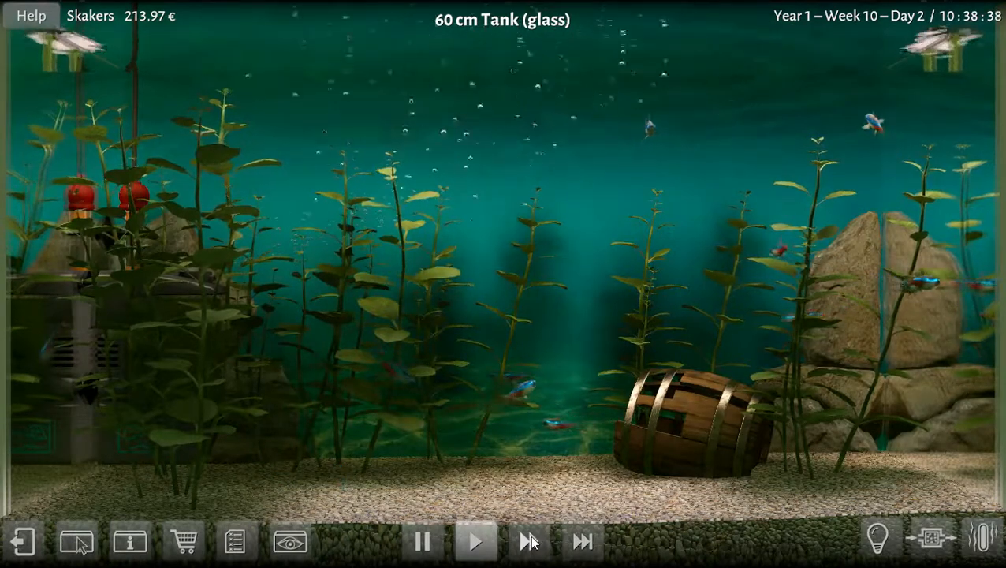
# - Fast-forward the tank clock on Day 2 from about 10:38 to 11:03
pyautogui.click(288, 539)
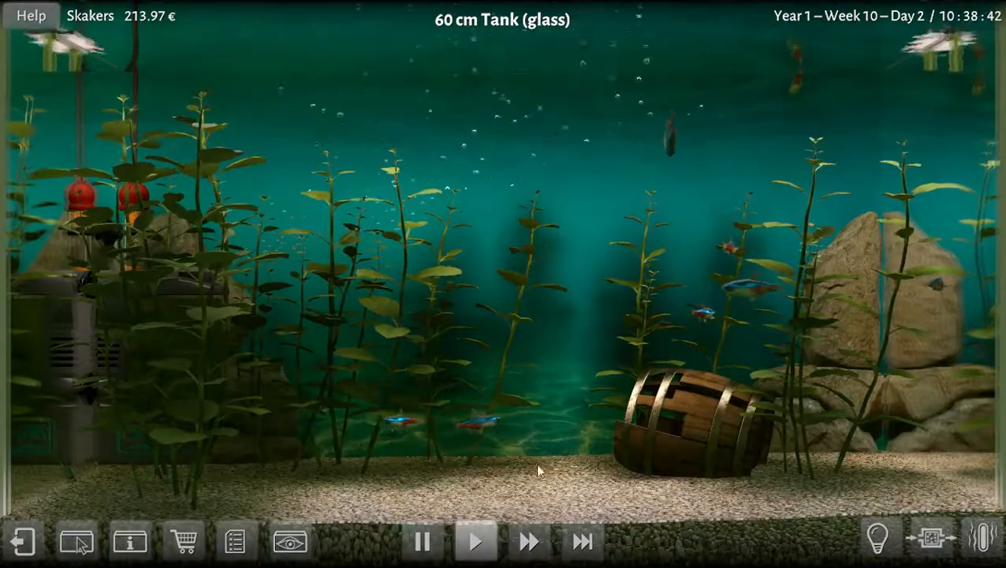
pyautogui.moveTo(552, 508)
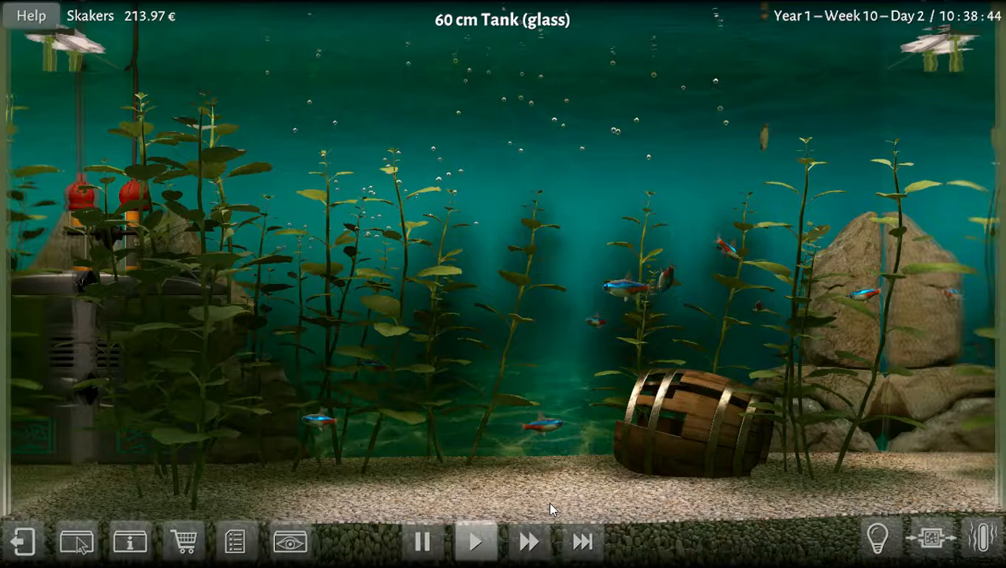
pyautogui.click(529, 541)
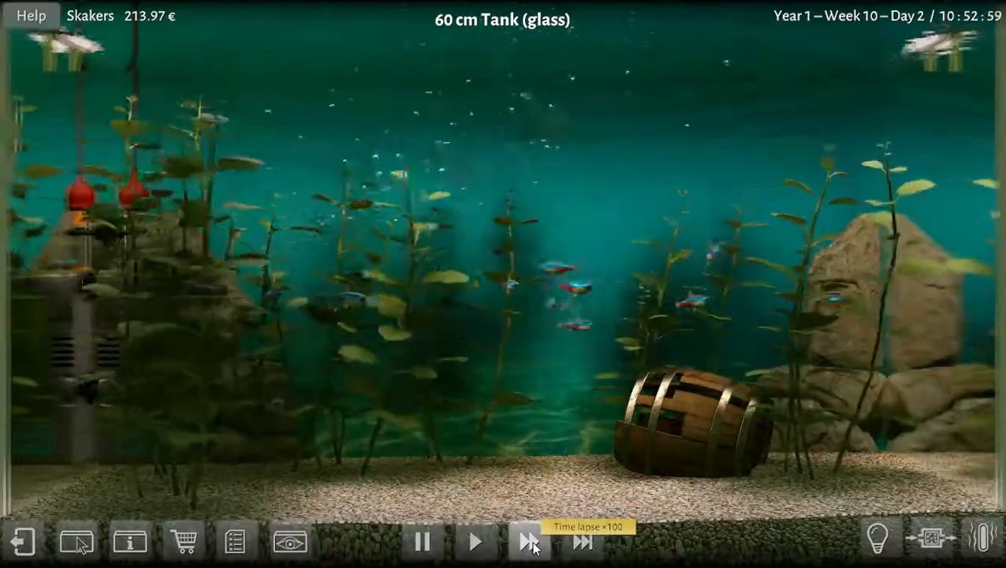
pyautogui.click(527, 541)
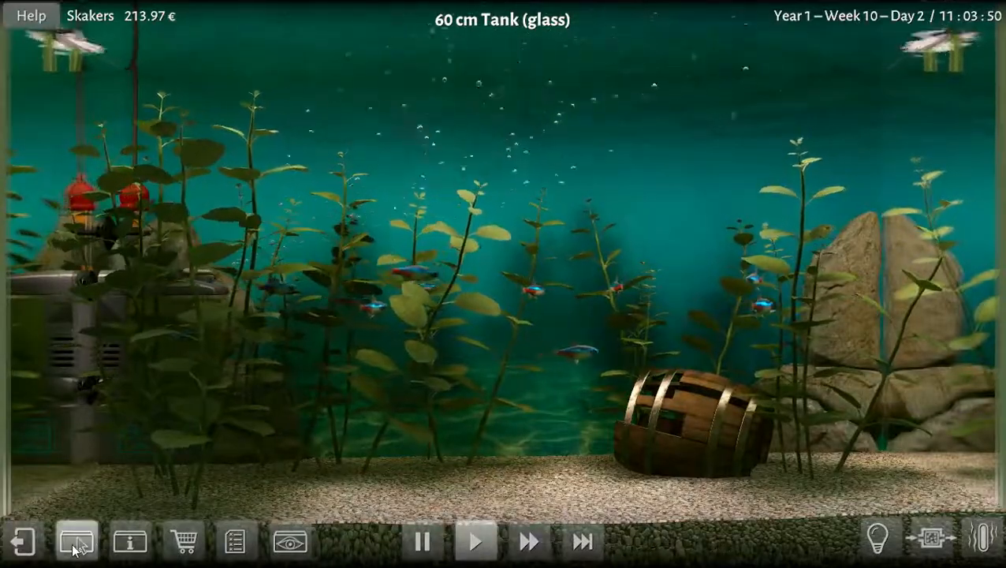
# - Add a large driftwood root from the hardscape pieces at the front left, then return to the tank view
pyautogui.click(76, 541)
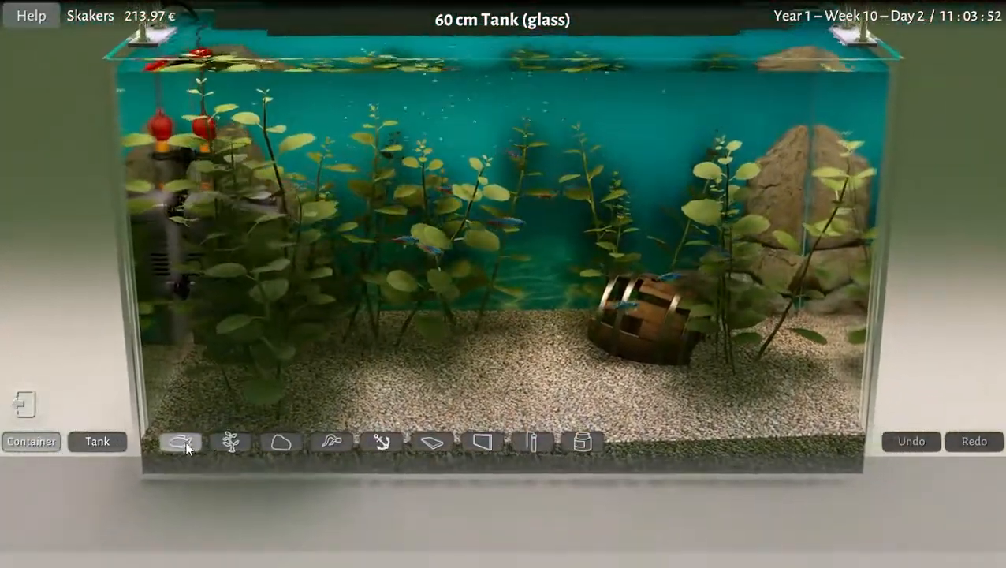
pyautogui.click(331, 441)
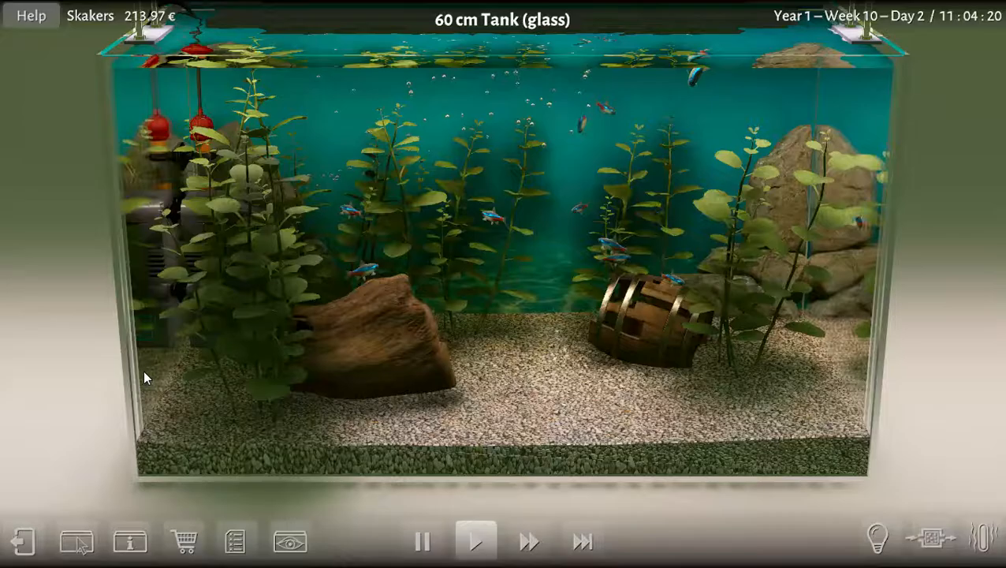
pyautogui.click(528, 541)
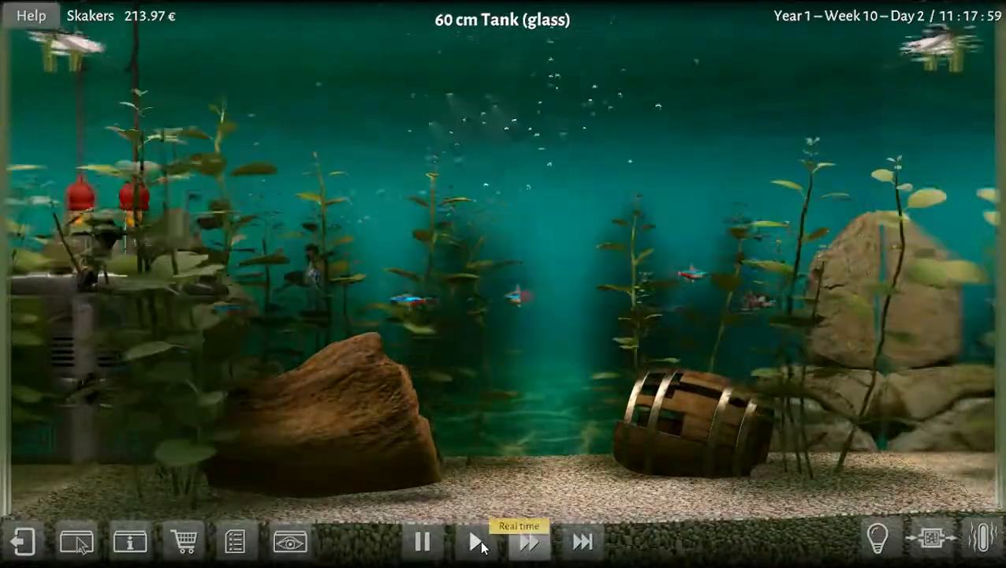
# - Toggle the overlay showing temperature, pH, oxygen, nitrogen and nutrient readings over the tank
pyautogui.click(289, 541)
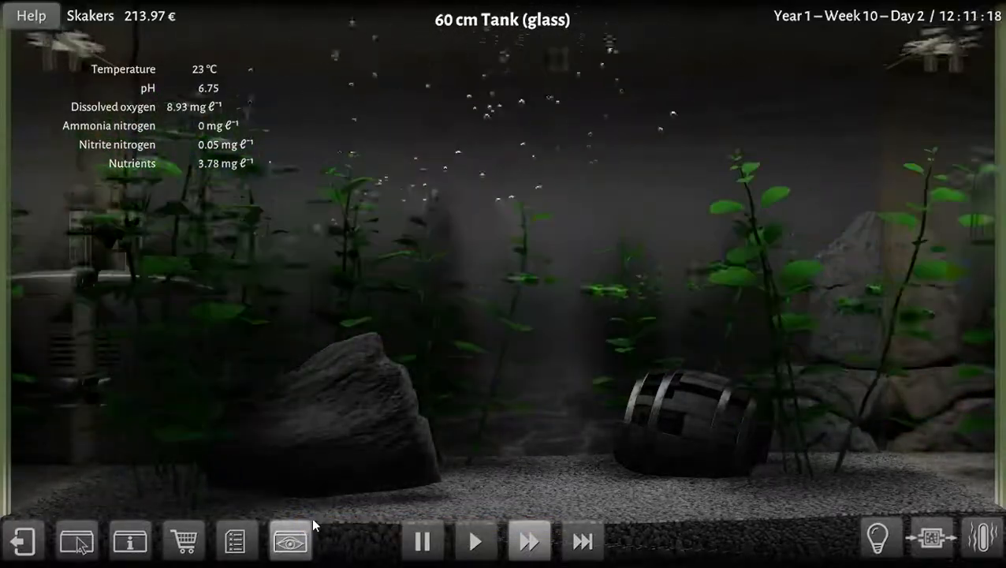
pyautogui.moveTo(290, 540)
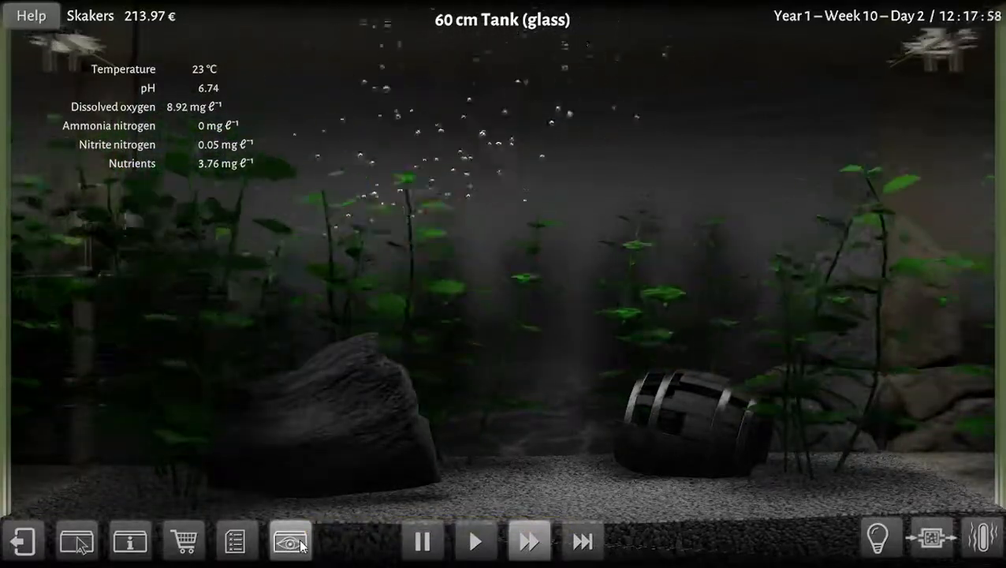
pyautogui.moveTo(290, 539)
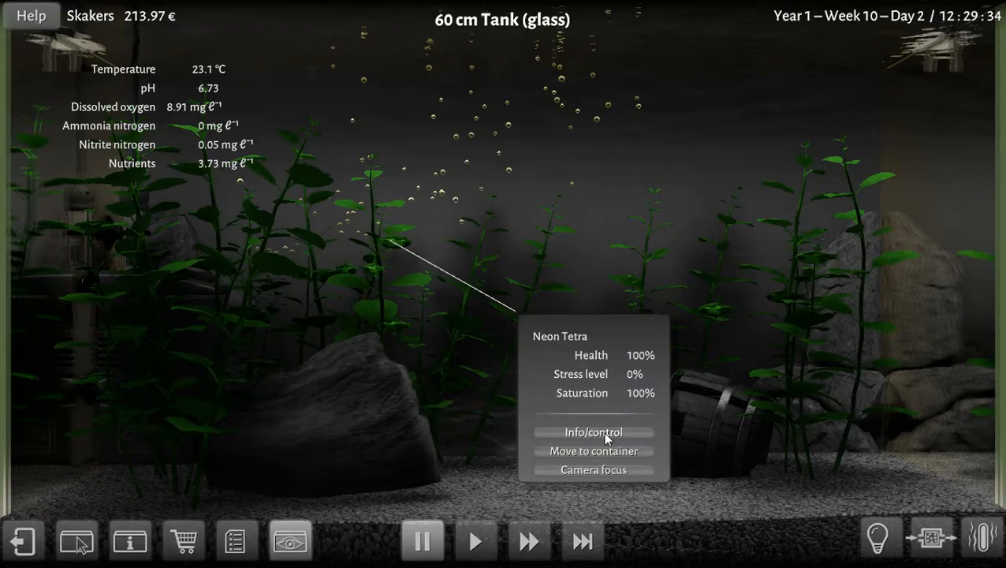
# - Fast-forward until the female tetra's spawn conditions are all green by 19:49, then make her ovulate
pyautogui.click(592, 432)
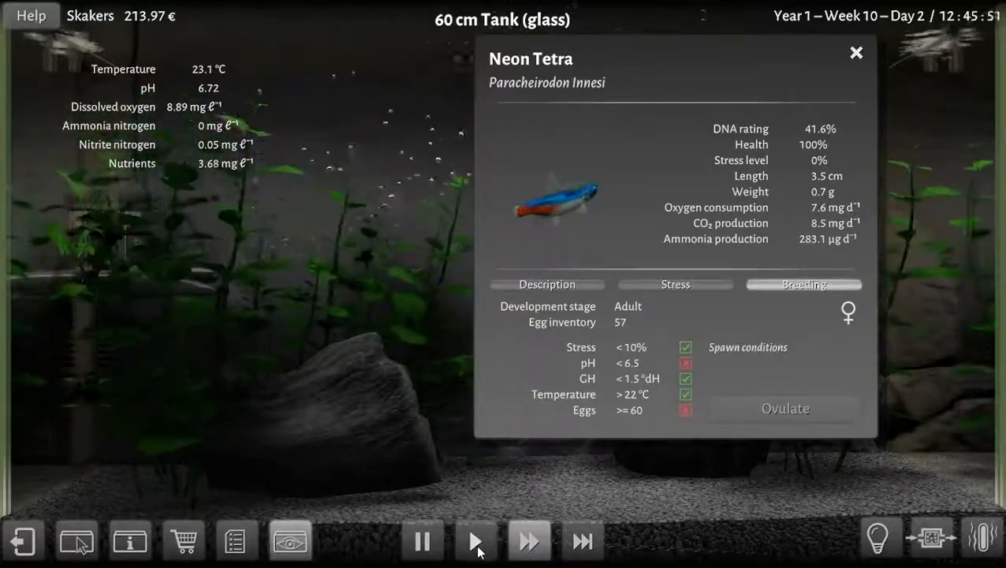
pyautogui.click(476, 539)
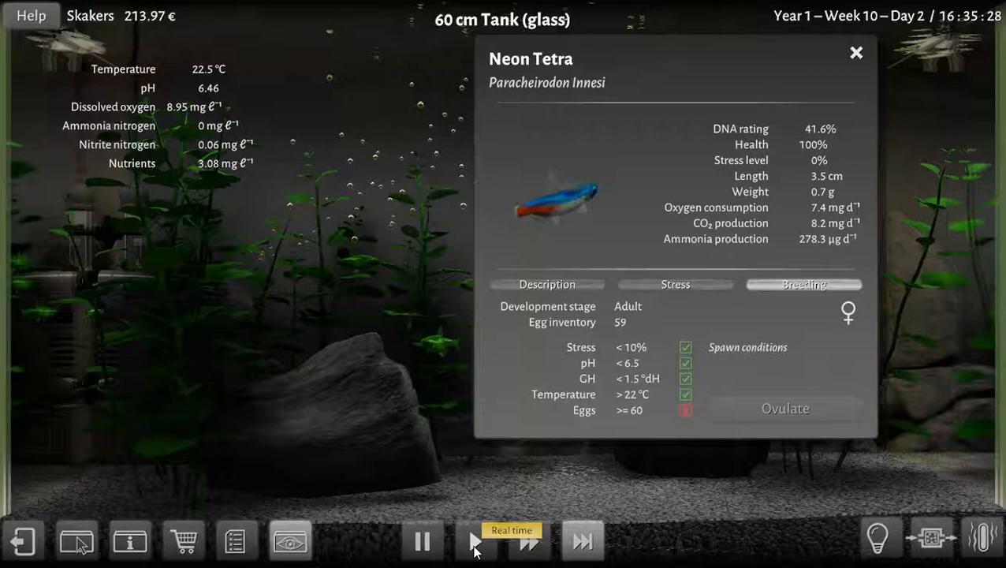
pyautogui.click(476, 539)
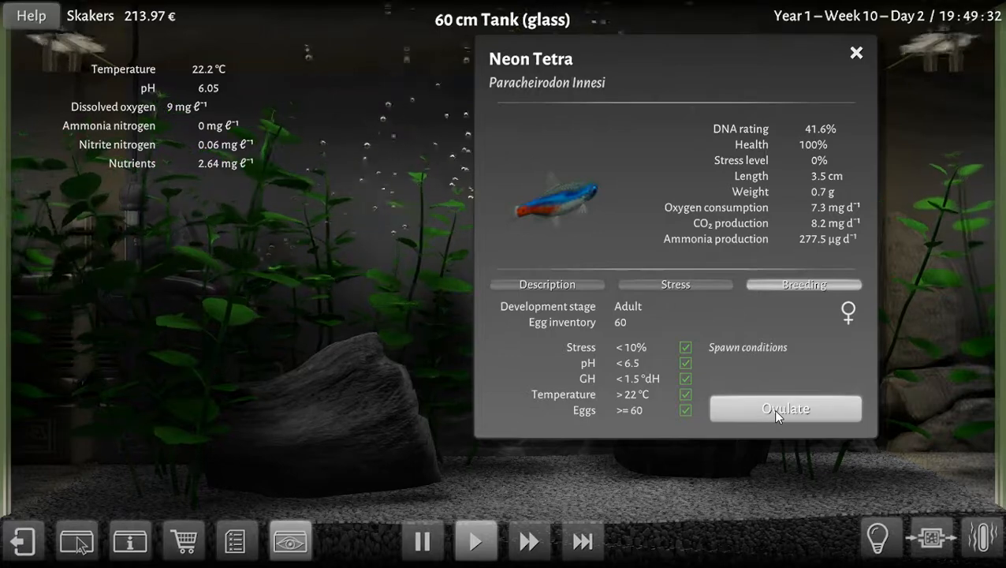
pyautogui.click(856, 52)
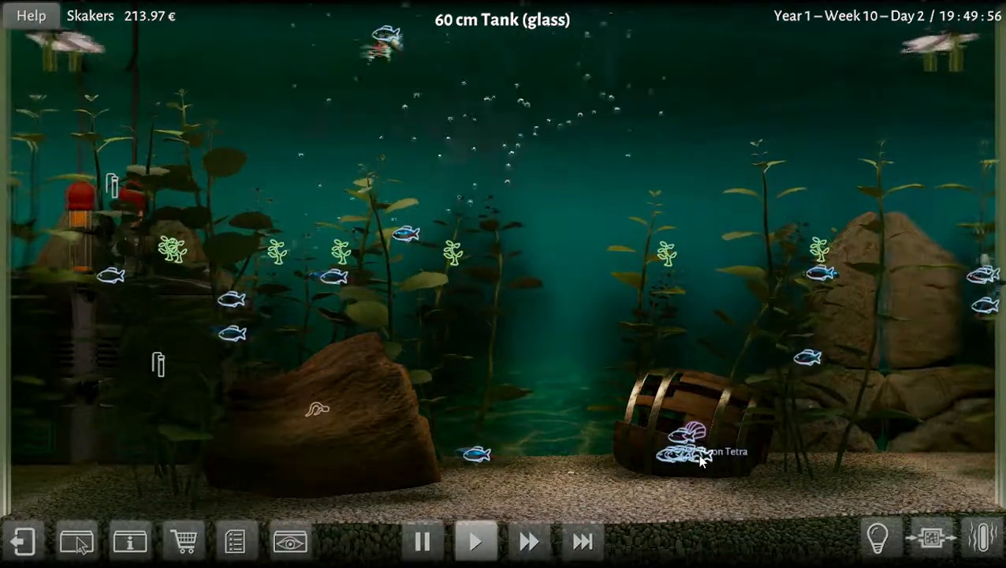
# - Zoom in on the newly laid neon tetra egg and bring up its details
pyautogui.click(694, 454)
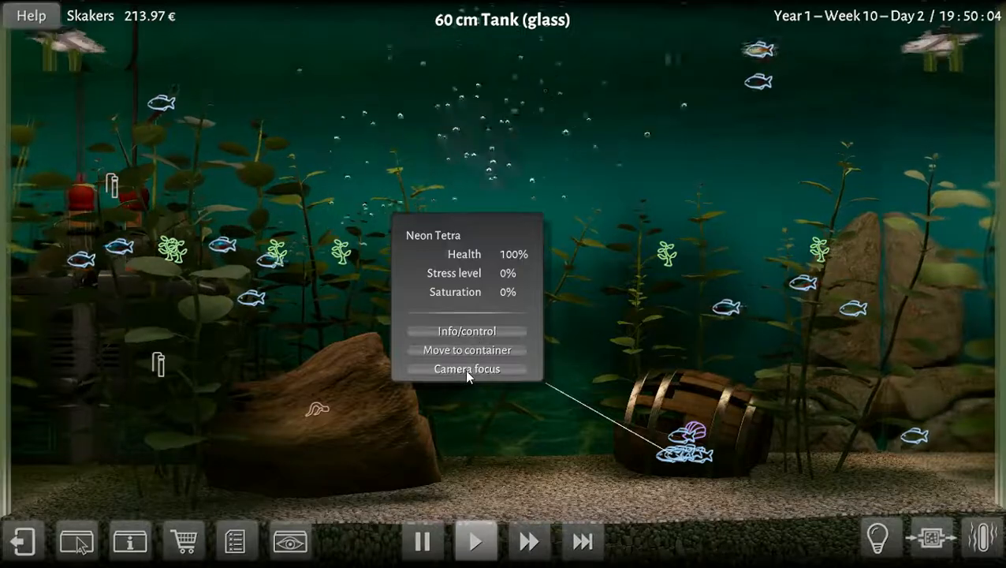
pyautogui.click(467, 369)
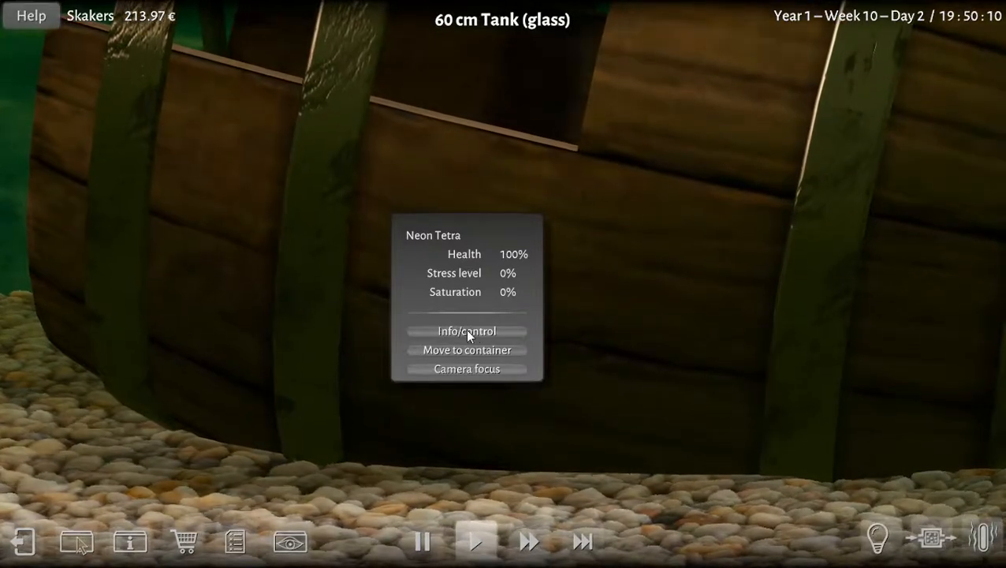
pyautogui.click(467, 331)
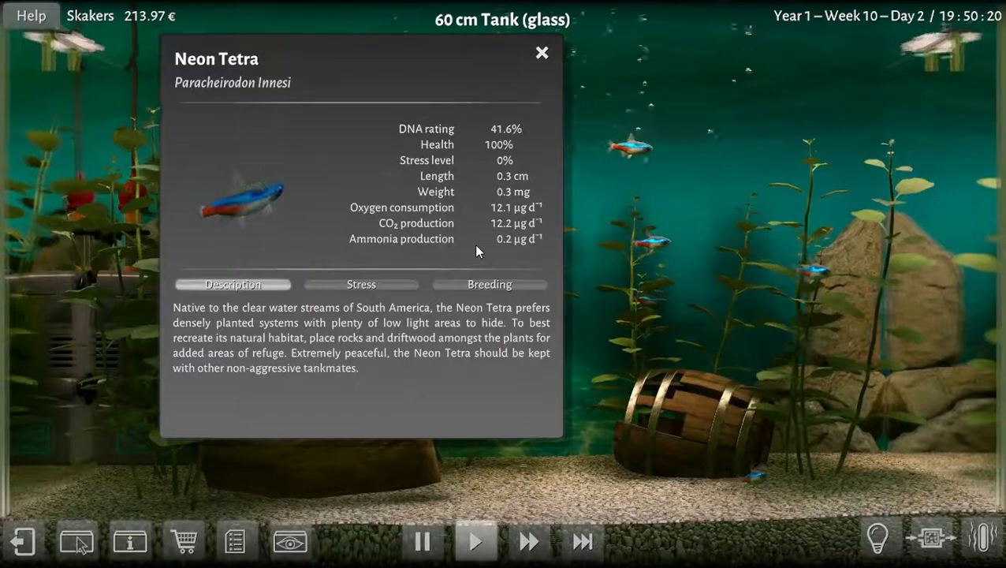
pyautogui.moveTo(507, 499)
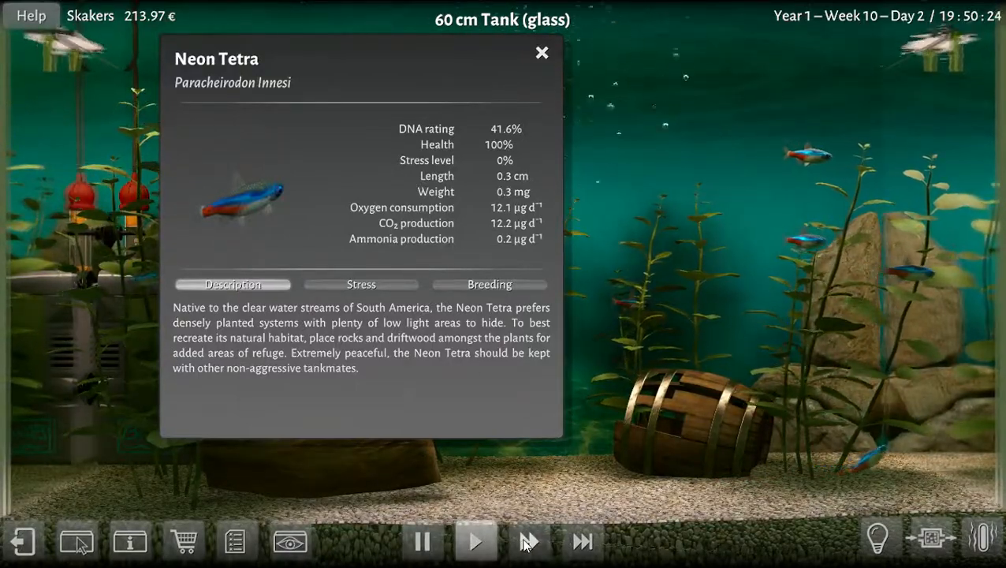
pyautogui.moveTo(528, 542)
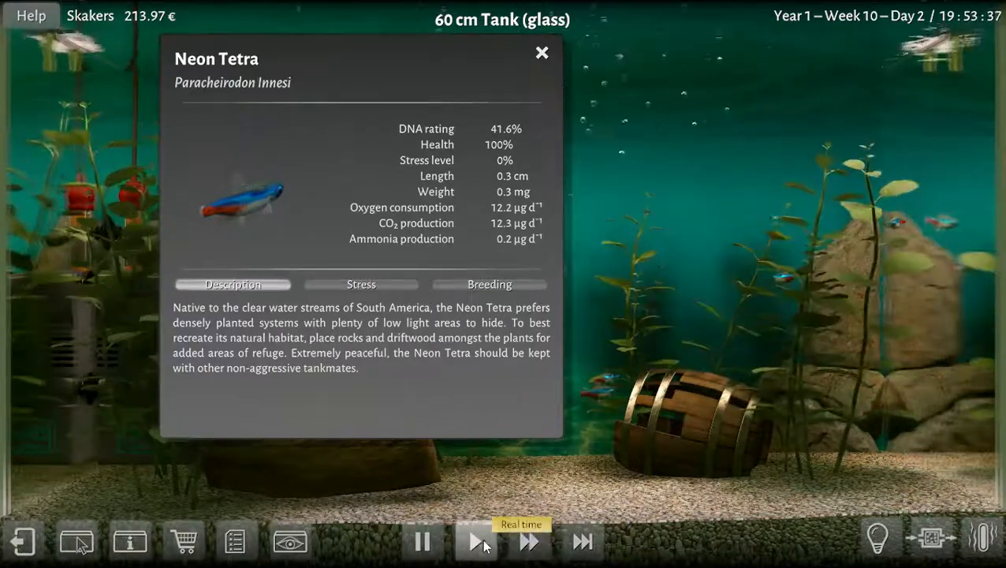
# - Settle the simulation back to real-time speed and close the egg's details window
pyautogui.click(476, 540)
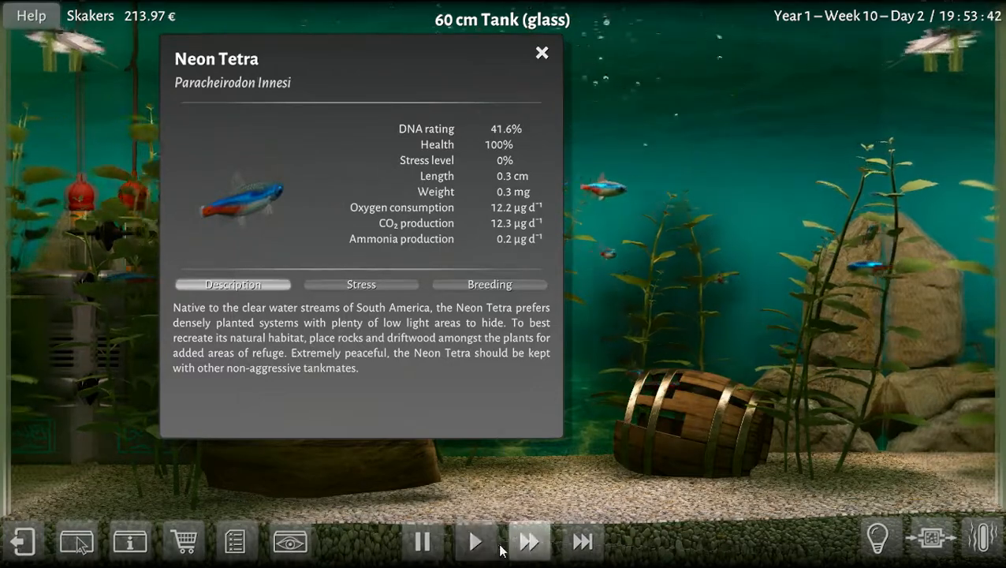
pyautogui.click(474, 539)
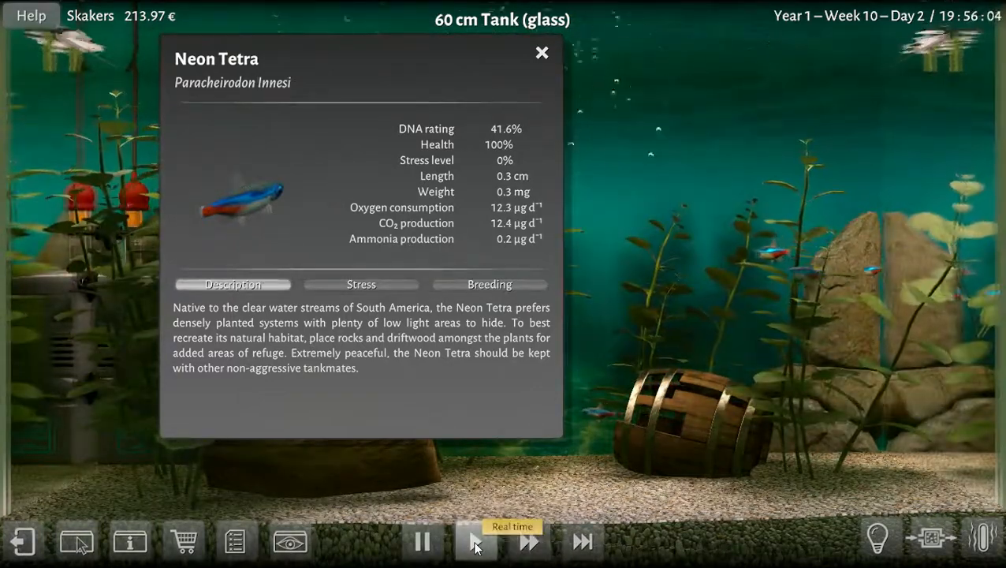
pyautogui.click(476, 539)
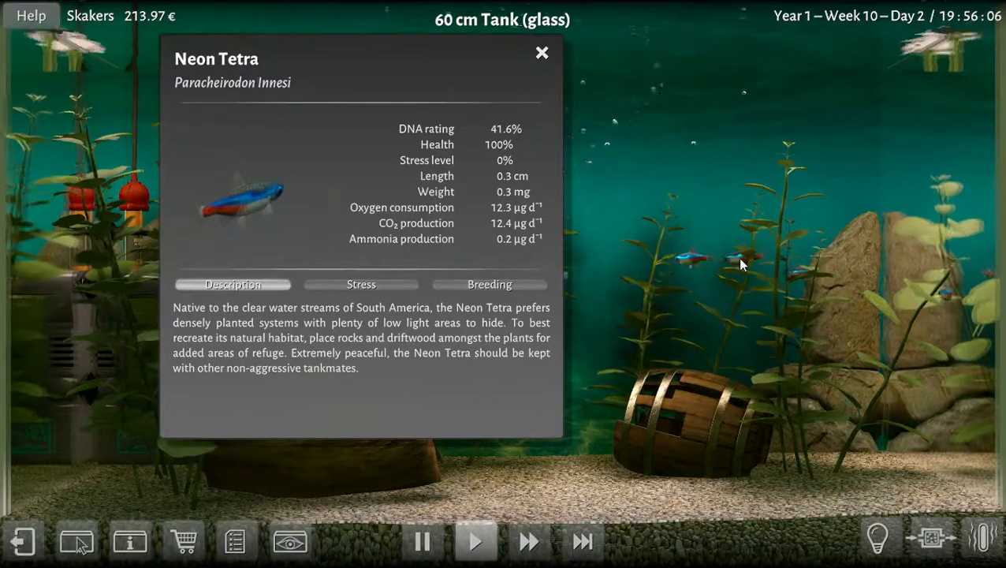
pyautogui.click(541, 52)
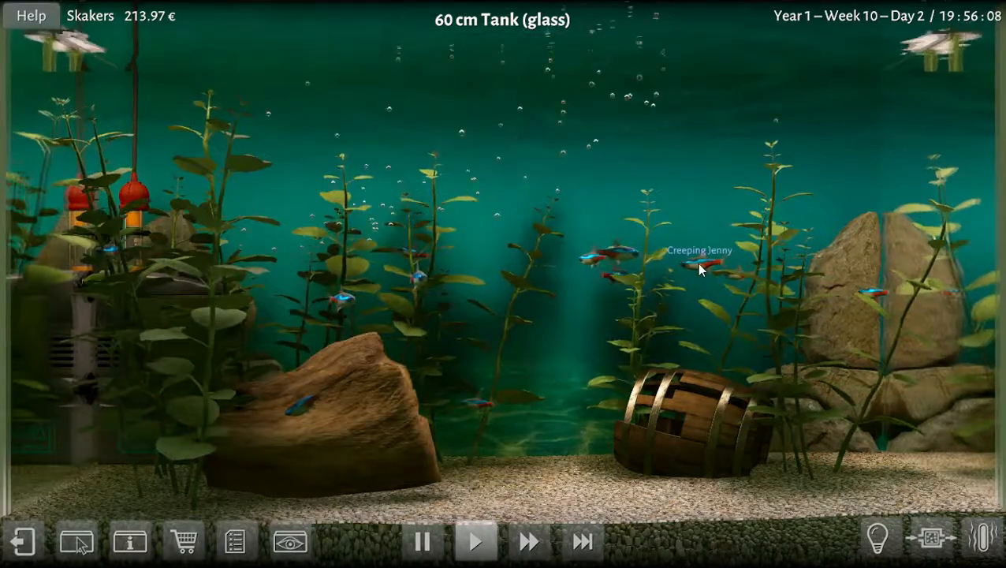
# - Check the breeding sheets of a female and a male neon tetra, closing each
pyautogui.click(700, 260)
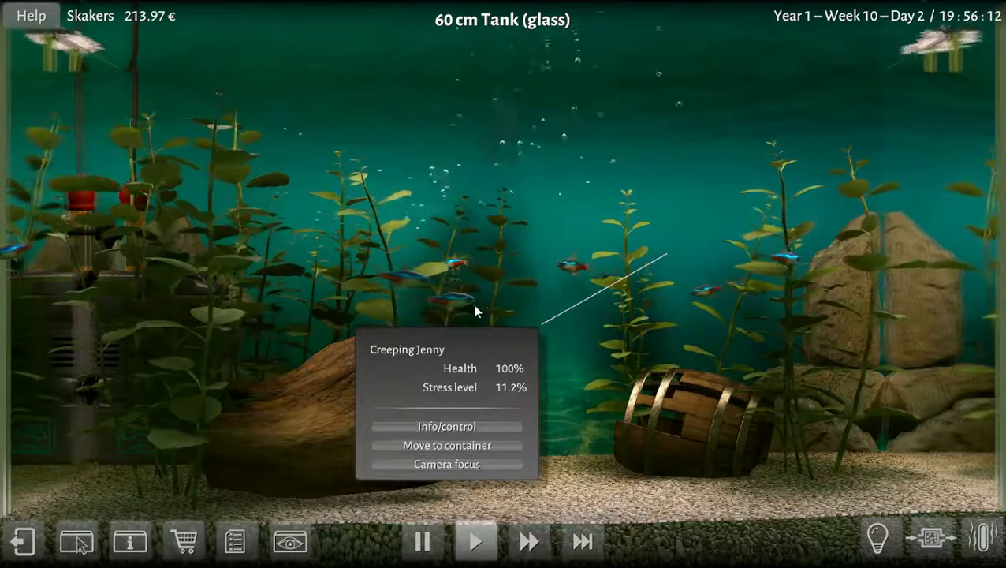
pyautogui.click(448, 426)
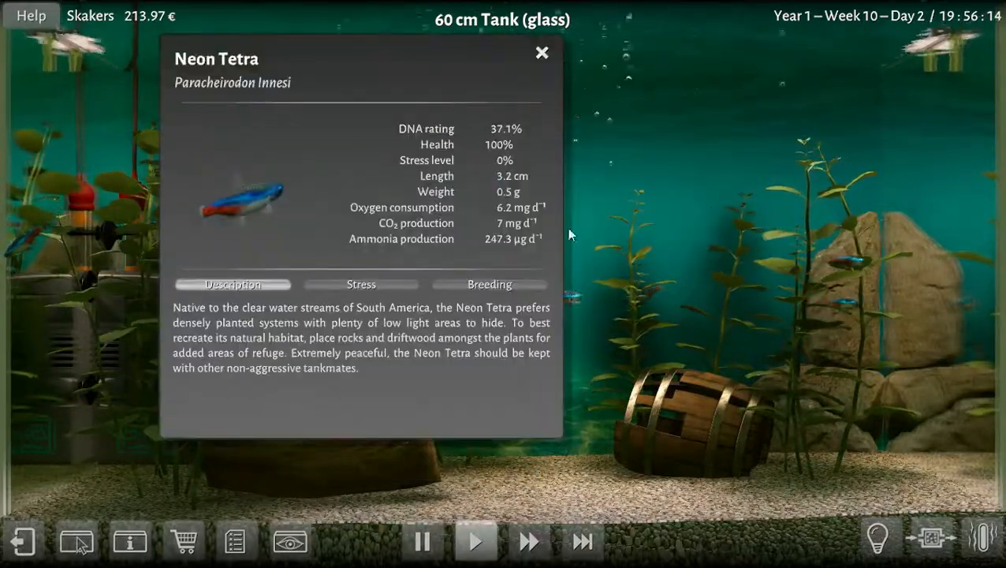
pyautogui.click(488, 283)
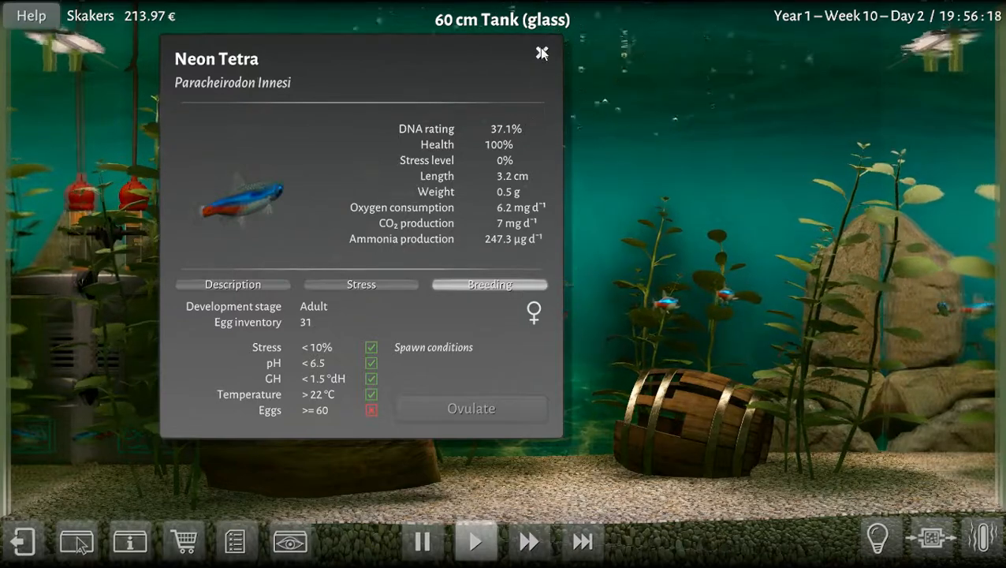
pyautogui.click(541, 54)
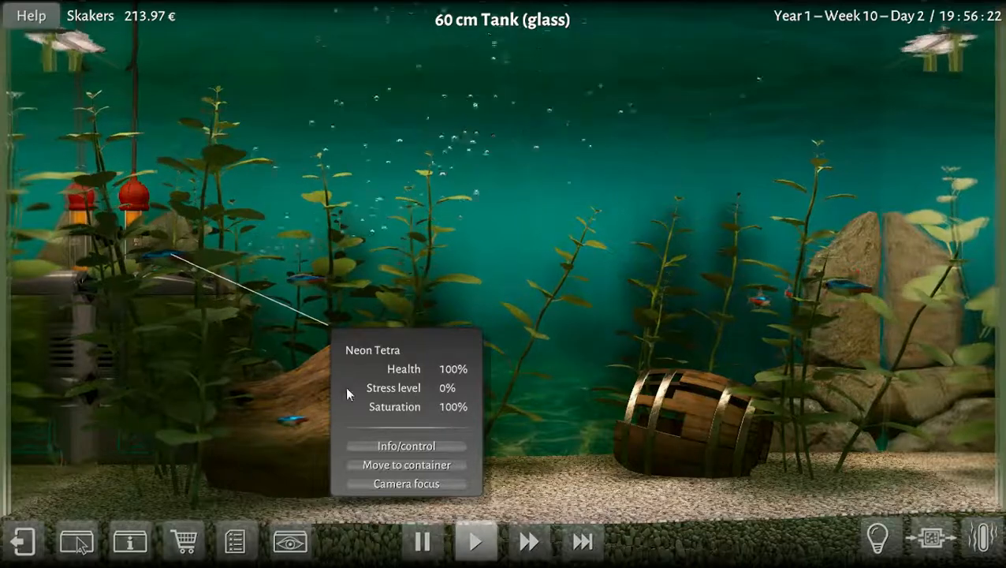
pyautogui.click(407, 444)
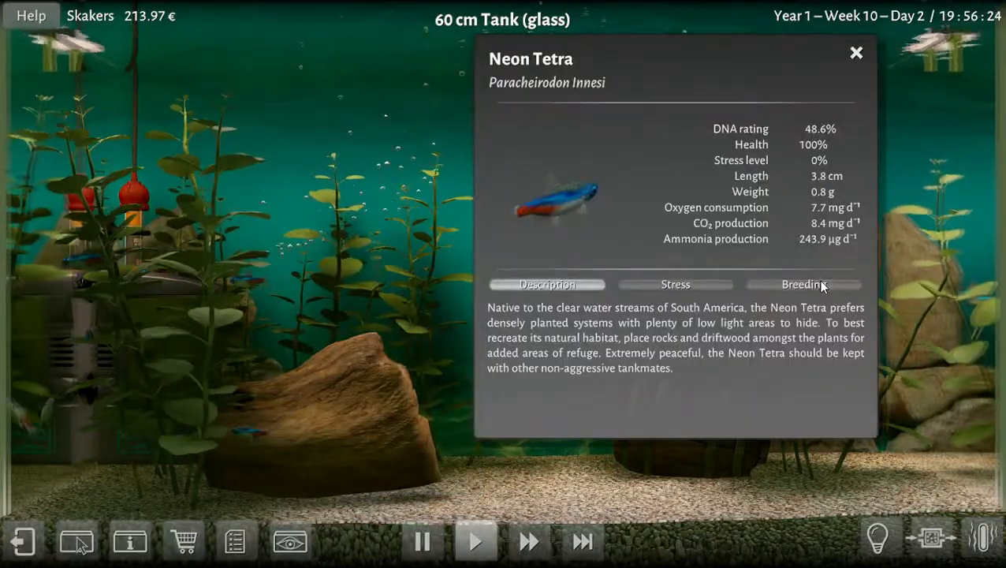
pyautogui.click(804, 284)
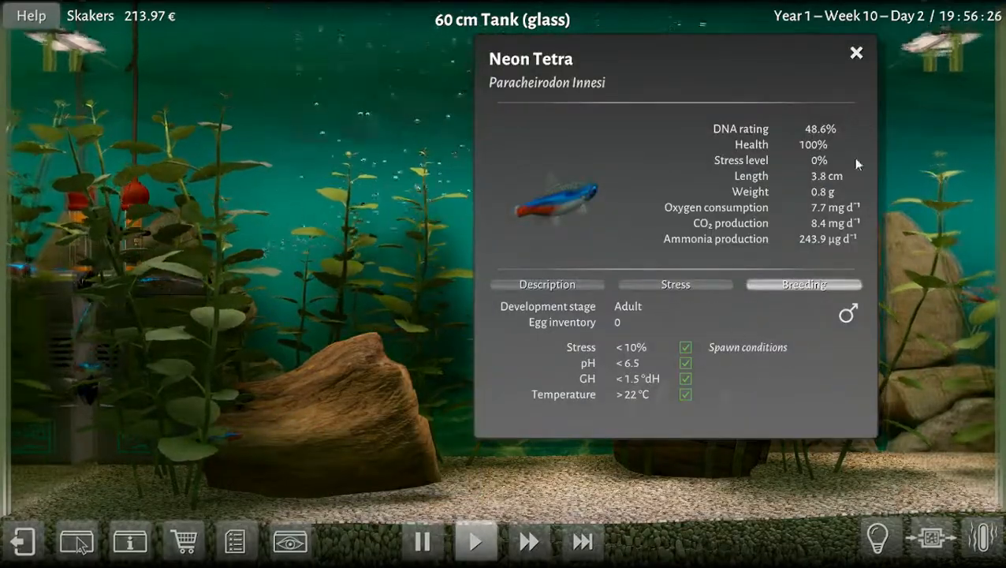
pyautogui.click(855, 52)
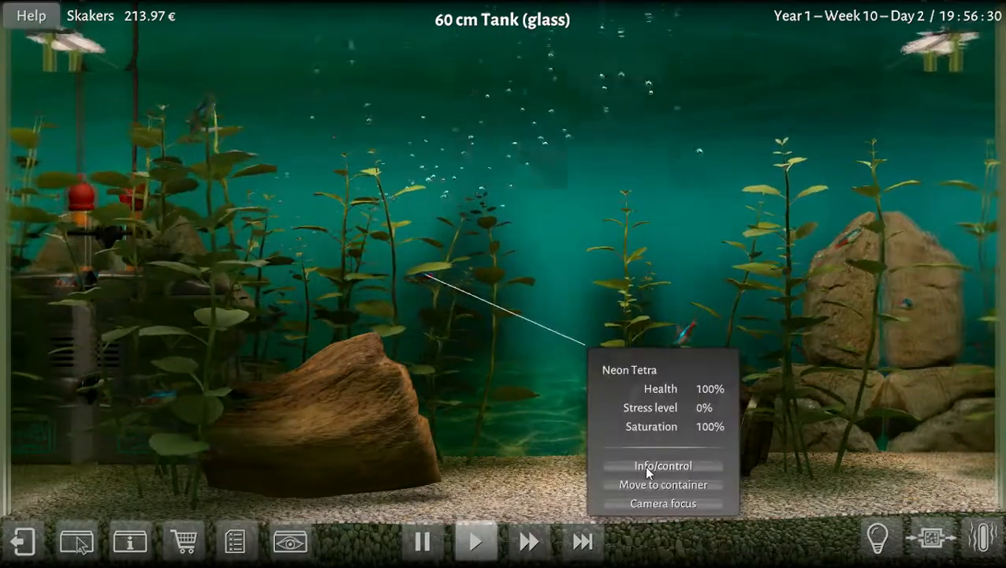
# - Check another male, a juvenile and the adult female carrying 31 eggs, closing each sheet
pyautogui.click(662, 465)
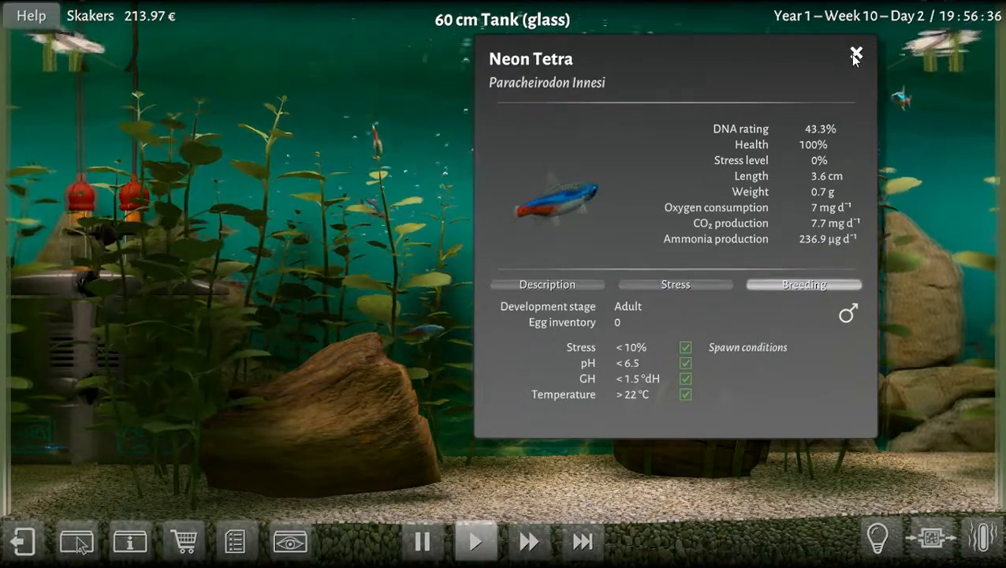
pyautogui.click(855, 55)
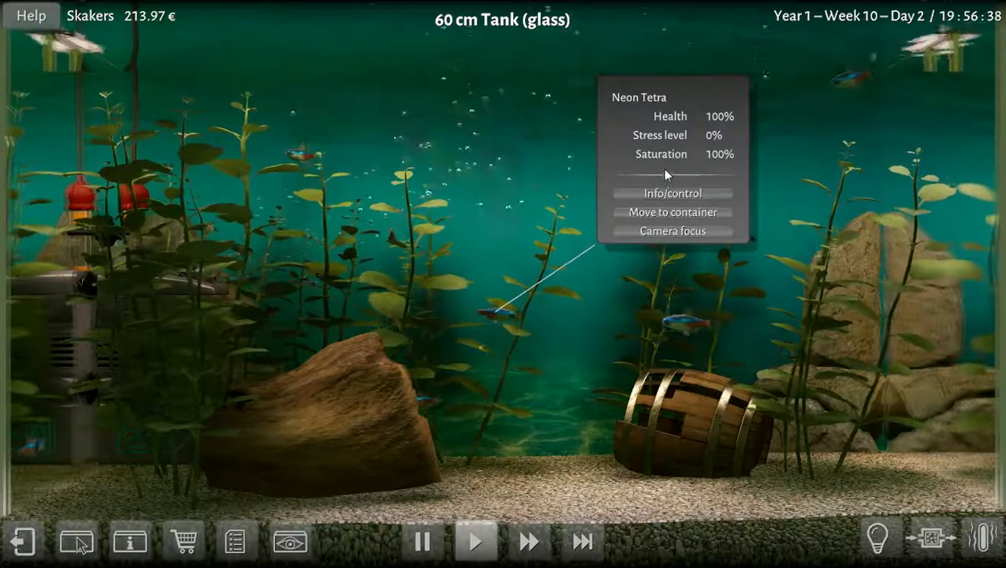
pyautogui.click(672, 192)
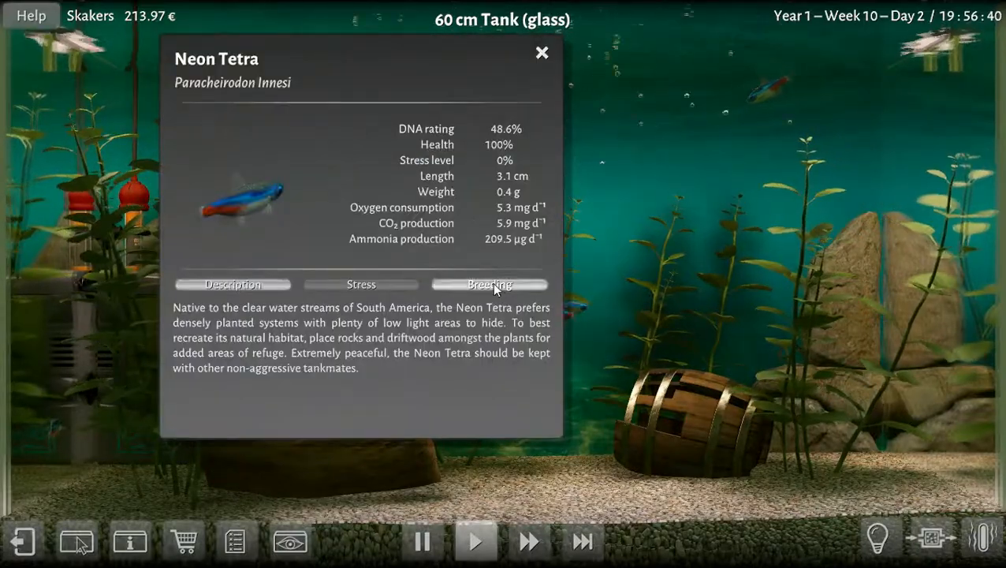
pyautogui.click(489, 283)
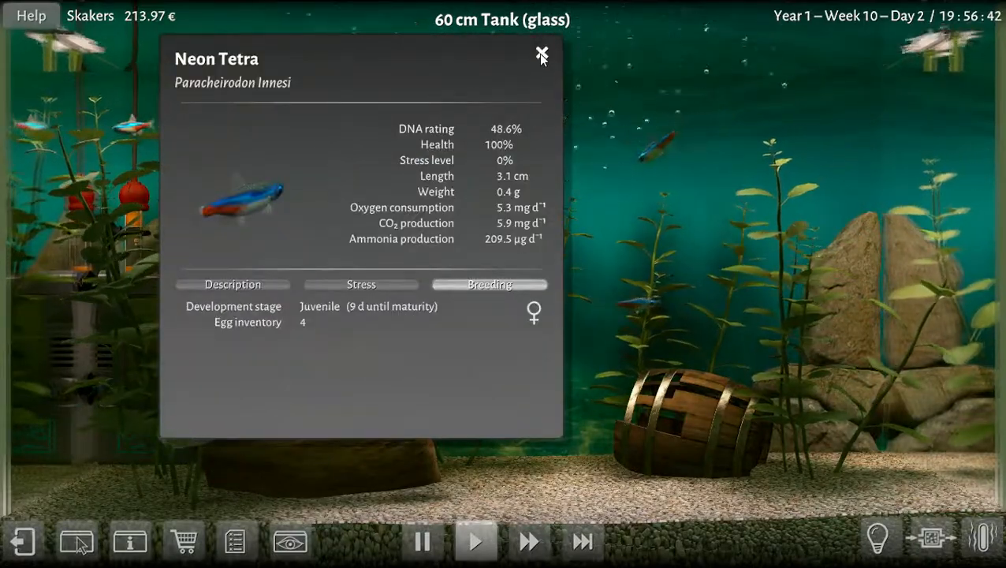
pyautogui.click(540, 55)
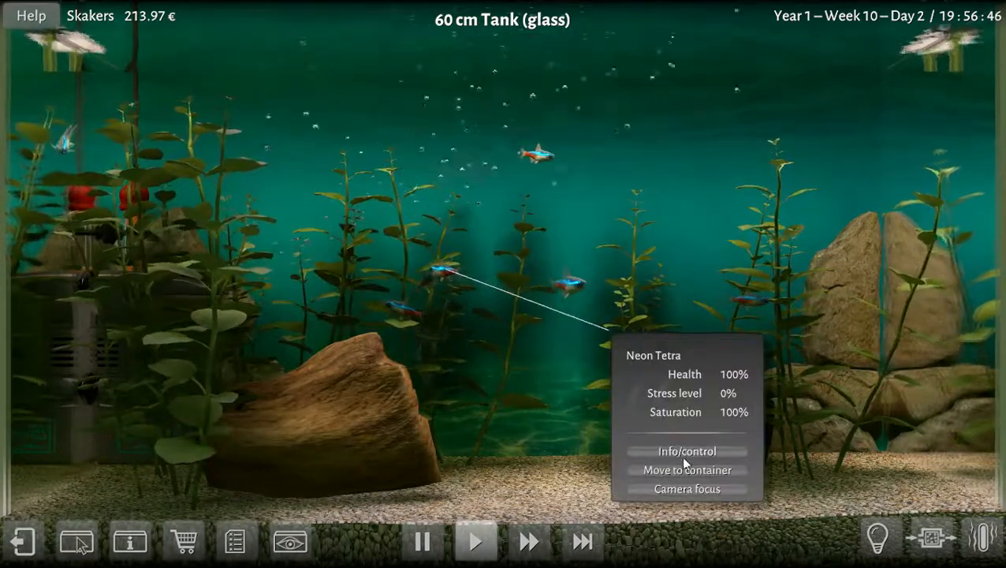
pyautogui.click(685, 451)
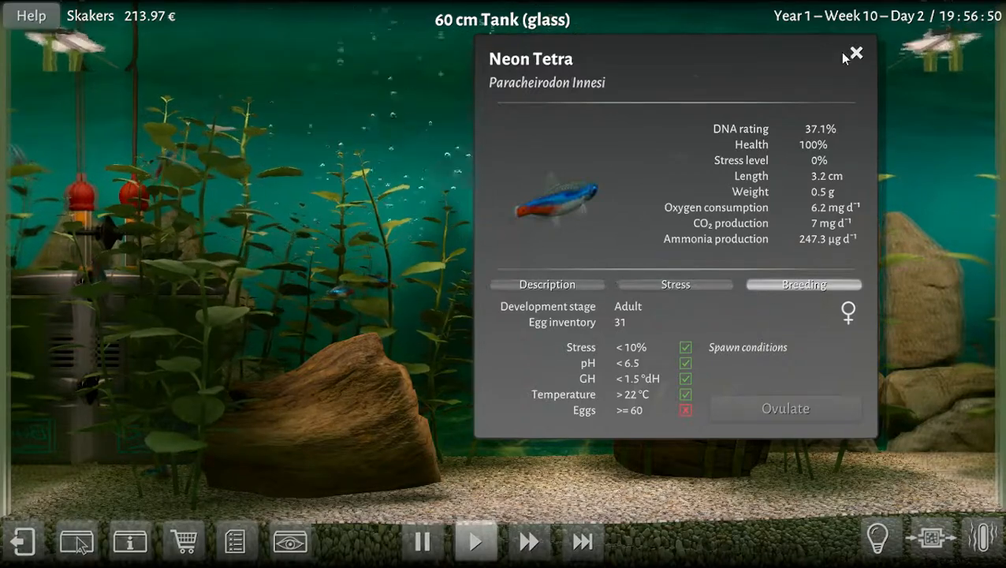
pyautogui.click(855, 54)
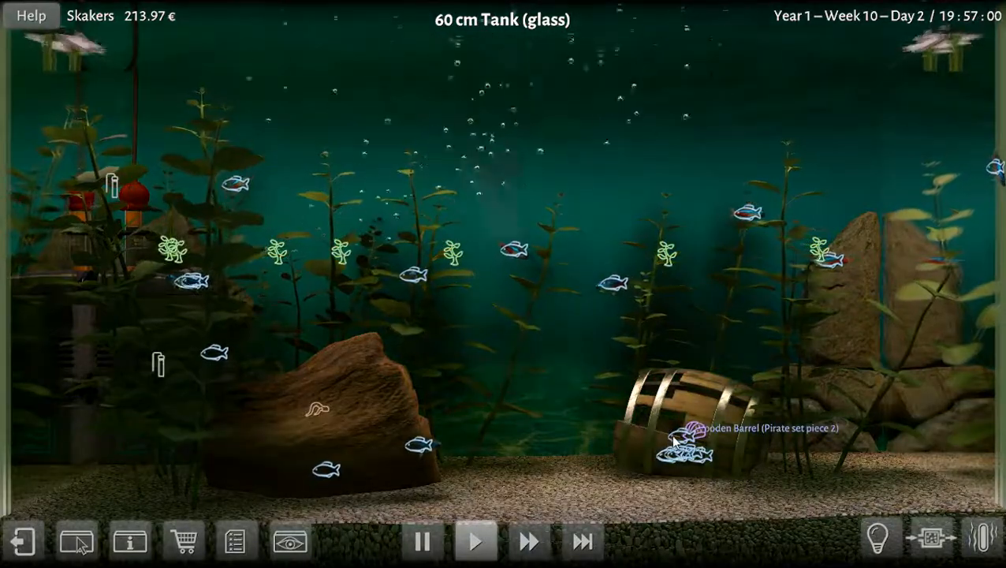
# - Inspect a juvenile female tetra's details and close them
pyautogui.click(678, 442)
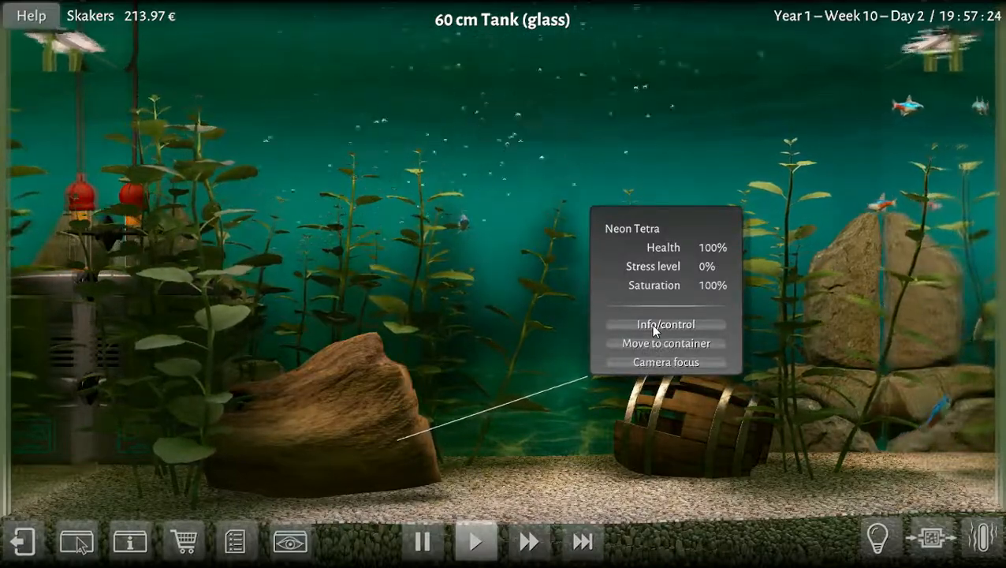
pyautogui.click(666, 324)
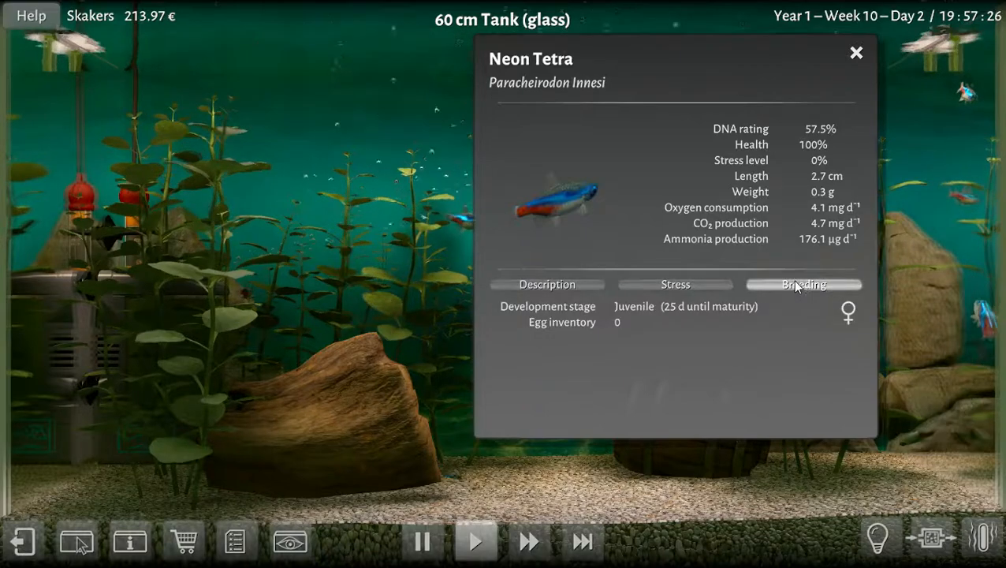
pyautogui.click(855, 53)
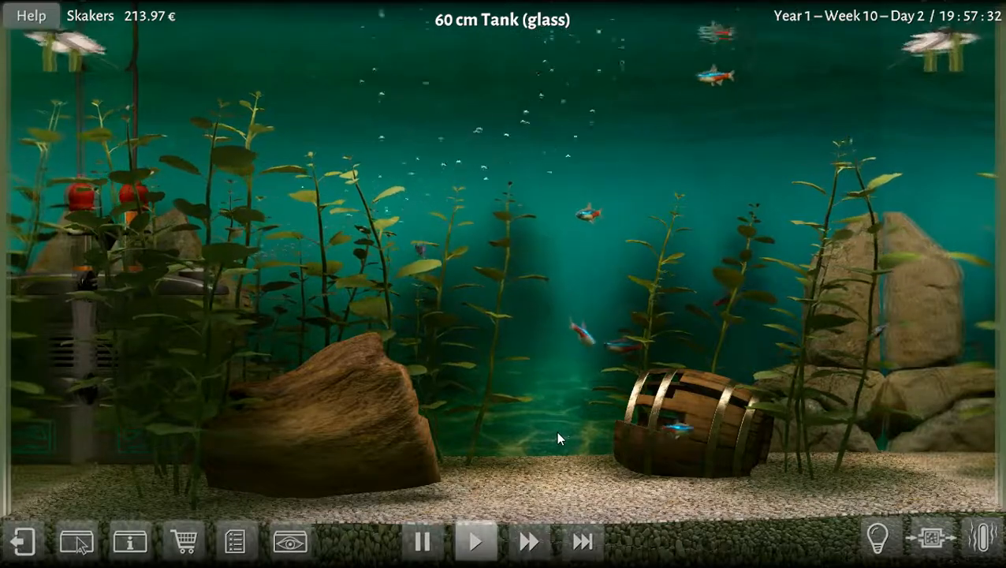
# - Inspect an adult male tetra's breeding sheet and close it
pyautogui.click(583, 354)
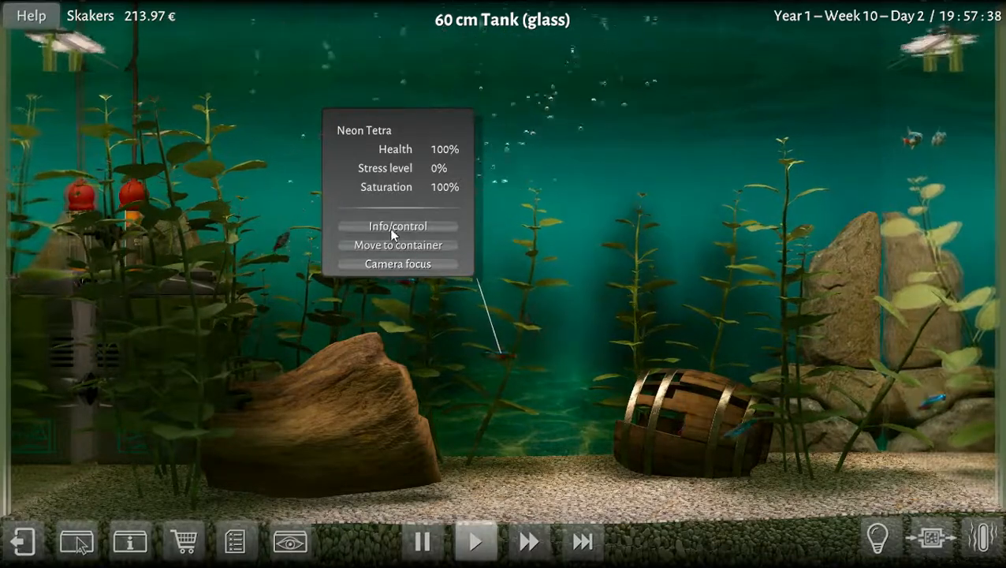
pyautogui.click(398, 225)
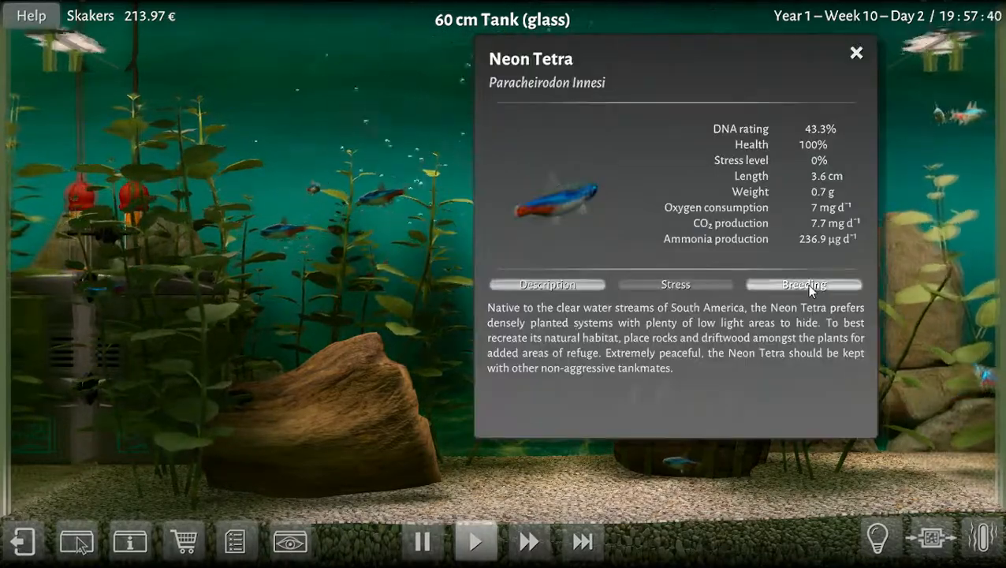
pyautogui.click(804, 284)
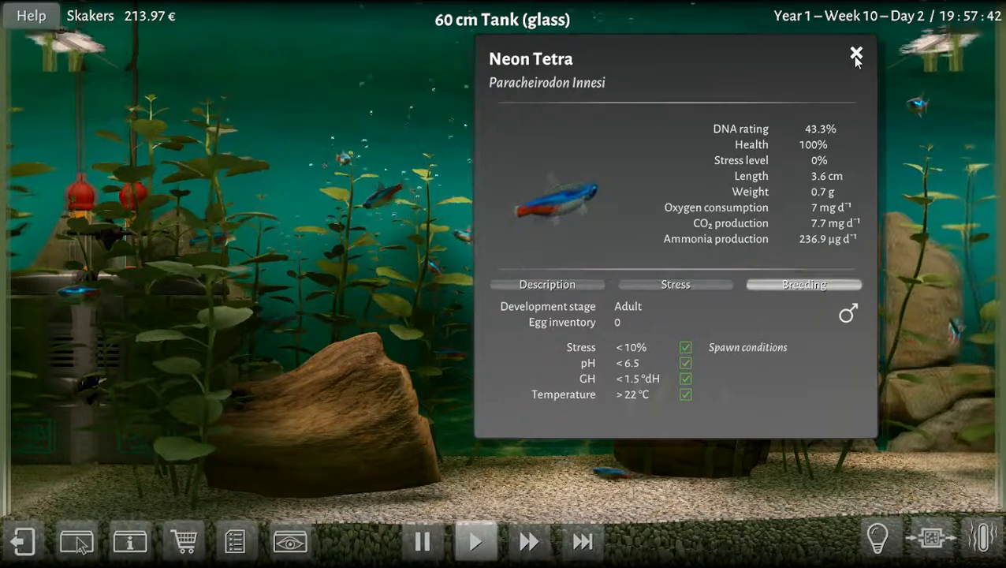
pyautogui.click(857, 55)
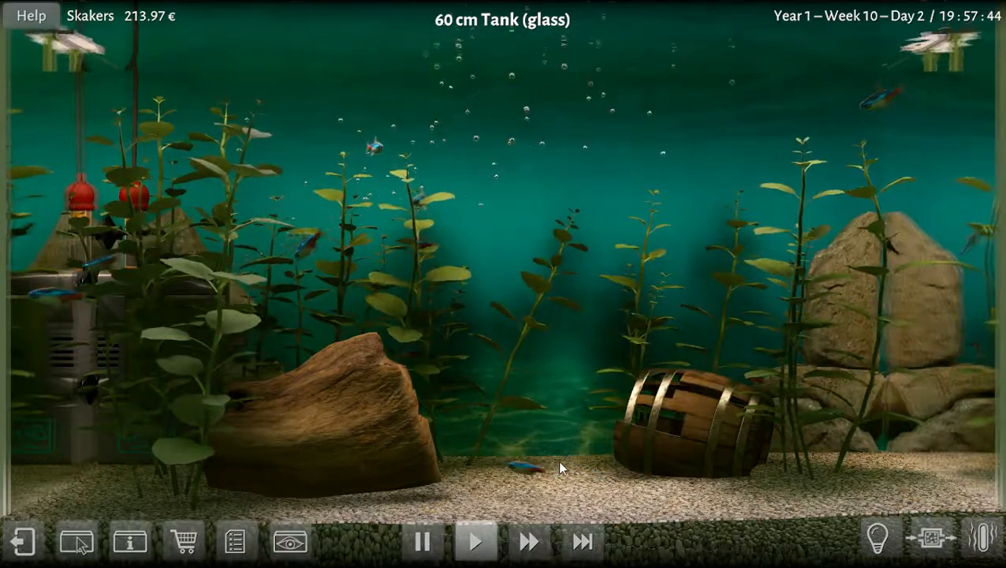
pyautogui.moveTo(183, 539)
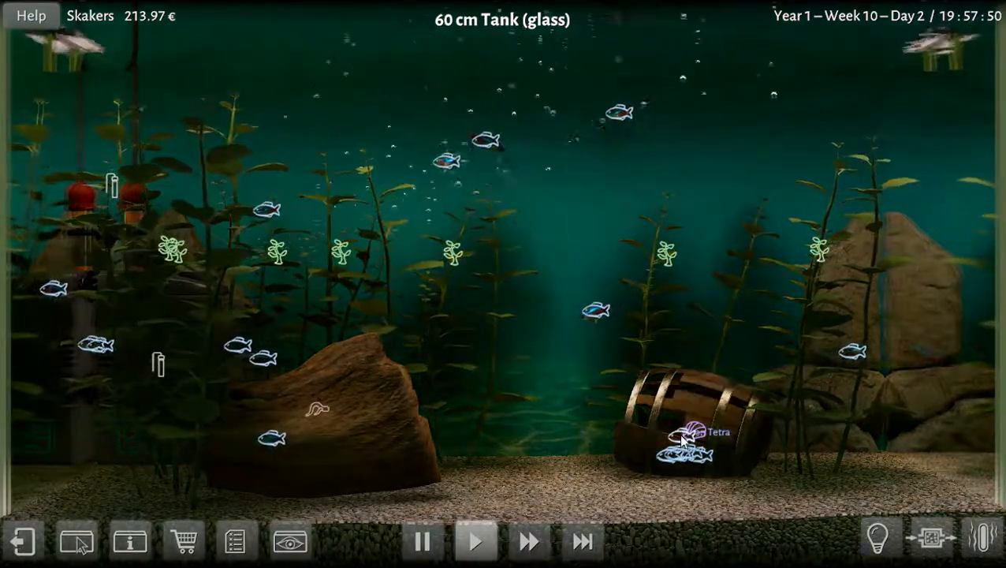
# - Read the description sheet of the neon tetra beside the barrel (100% health, 0% stress) and close it
pyautogui.click(686, 428)
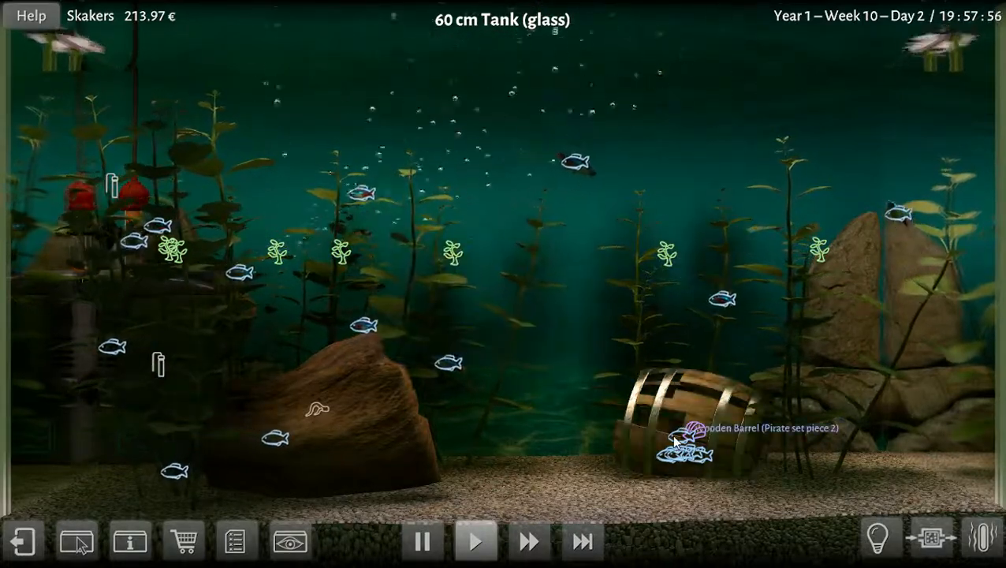
pyautogui.click(678, 442)
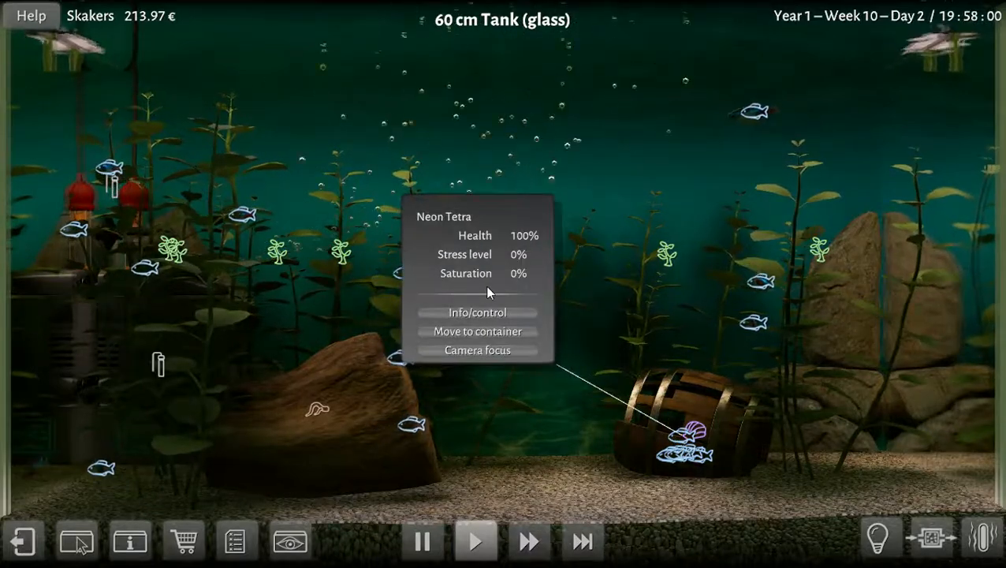
pyautogui.click(477, 312)
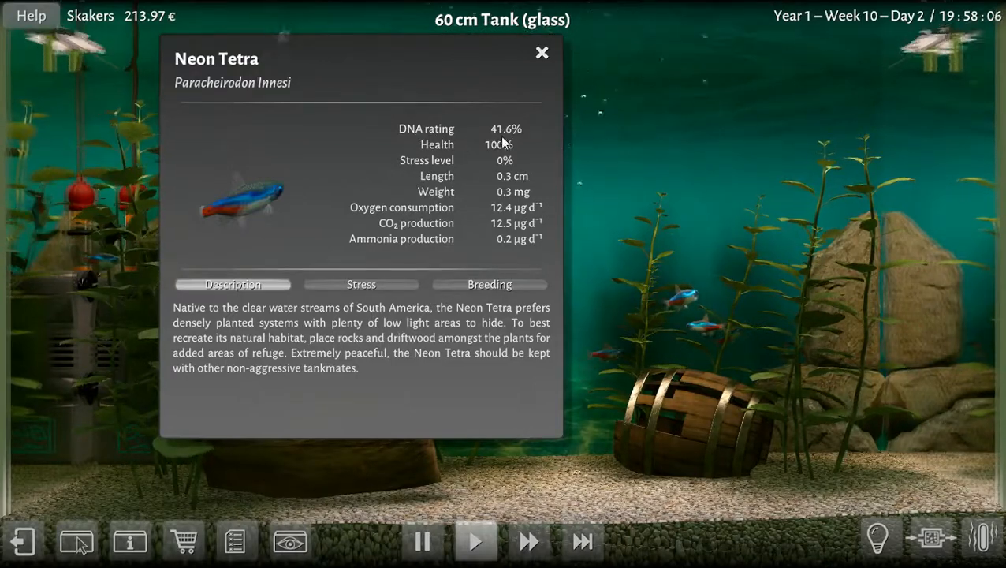
pyautogui.moveTo(485, 227)
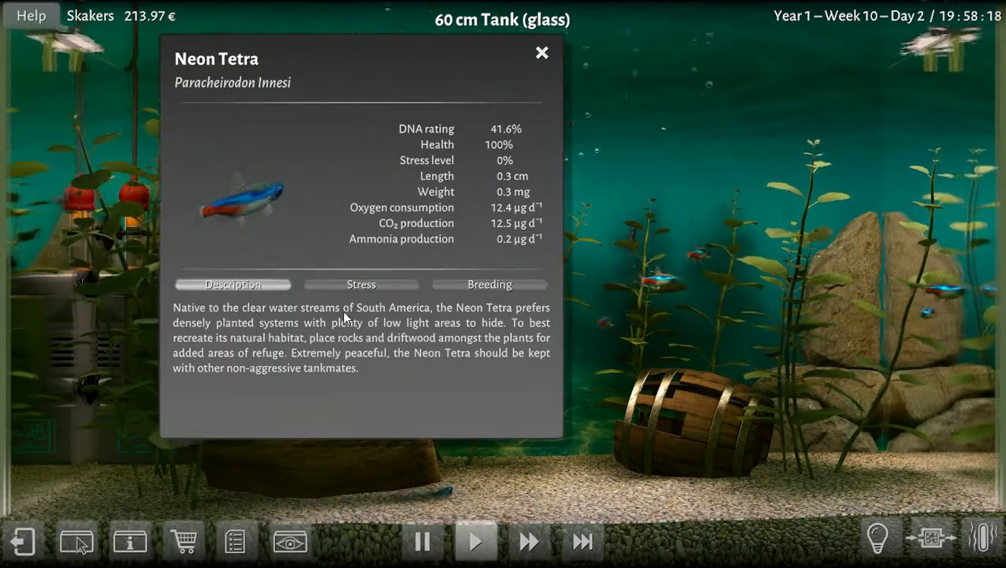
pyautogui.moveTo(140, 518)
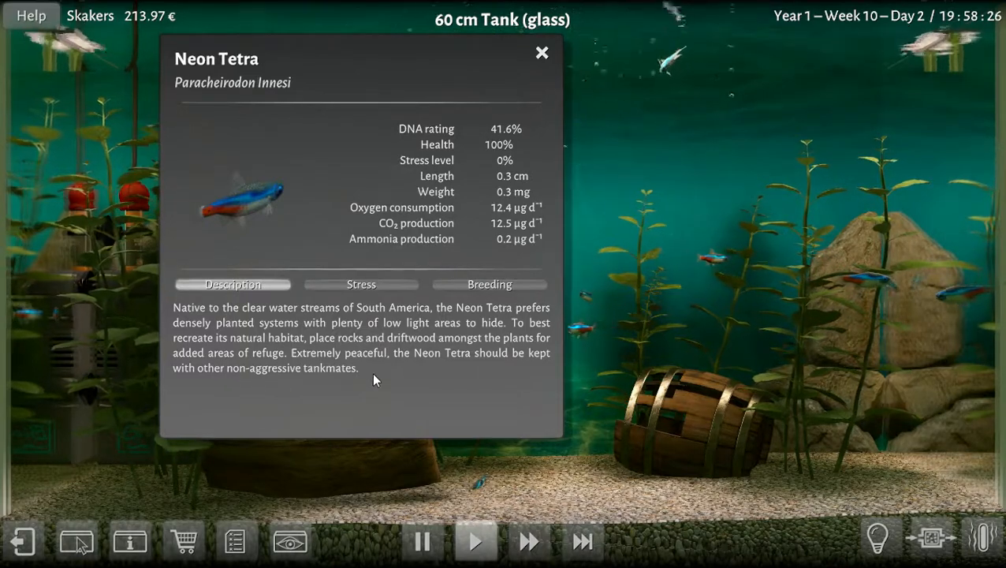
pyautogui.click(541, 52)
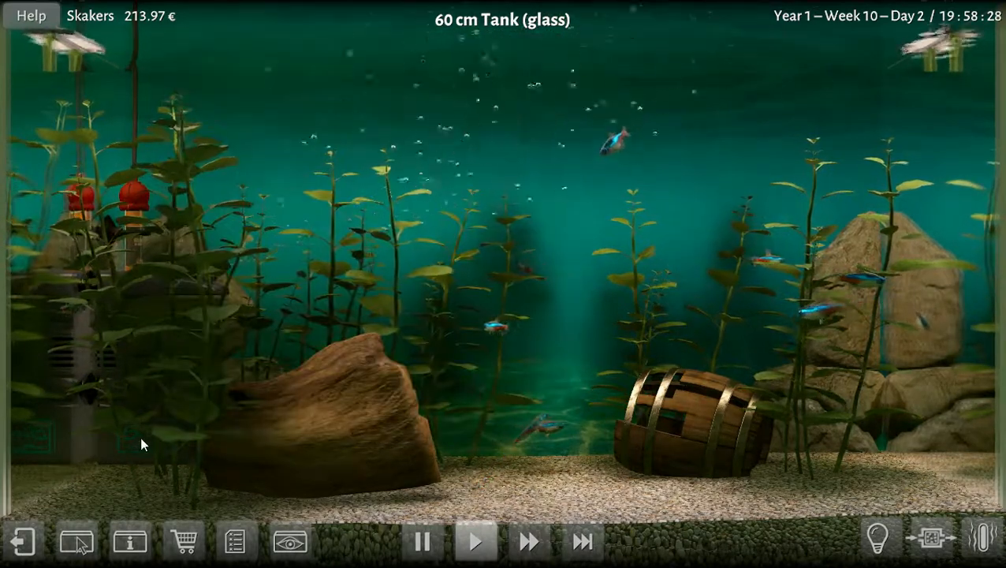
pyautogui.moveTo(440, 479)
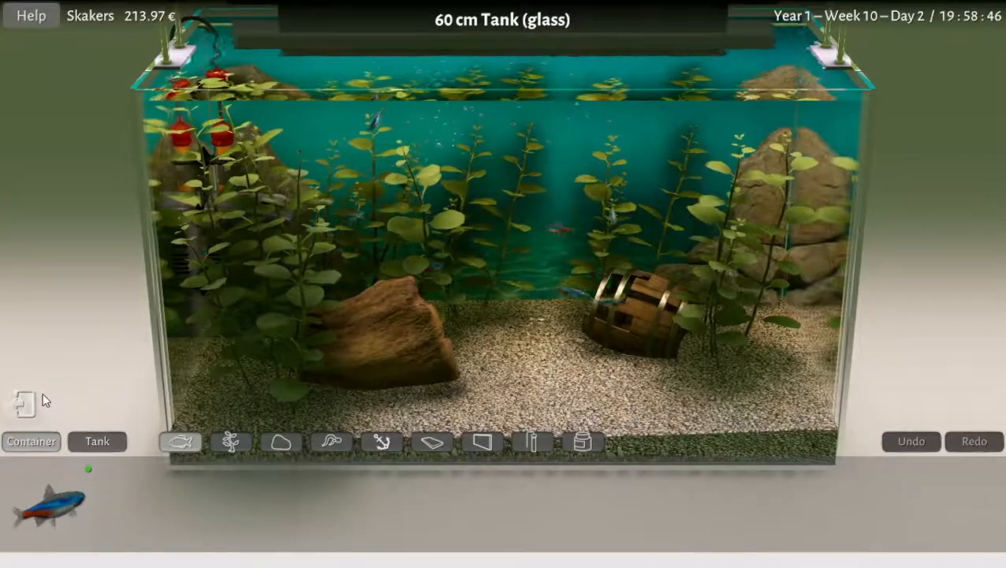
pyautogui.click(180, 442)
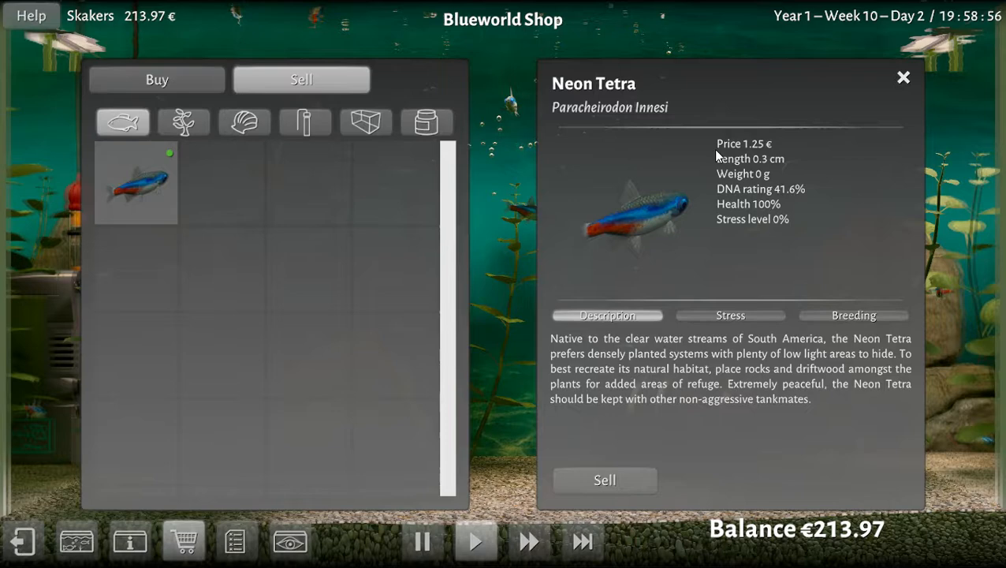
pyautogui.moveTo(747, 157)
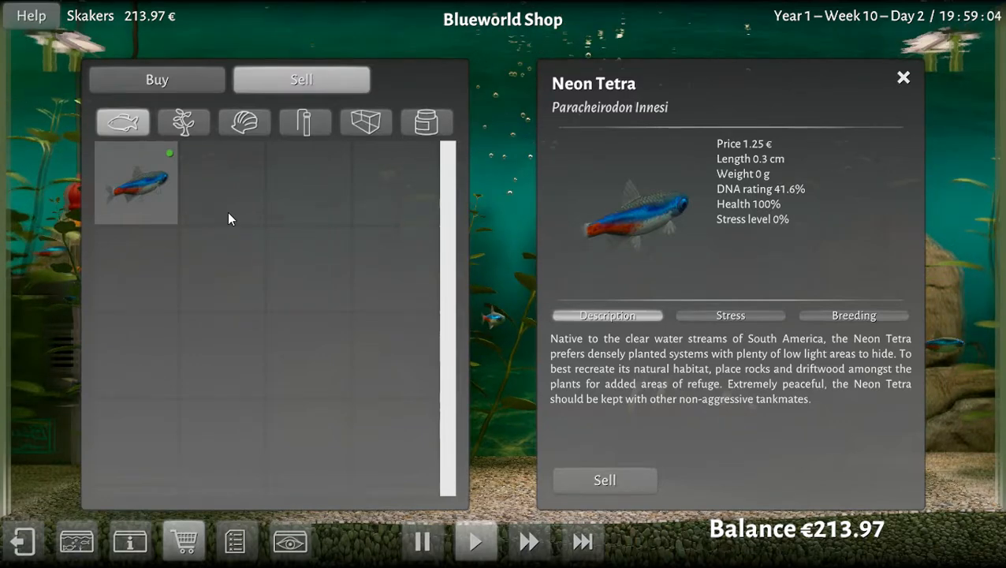
pyautogui.moveTo(726, 331)
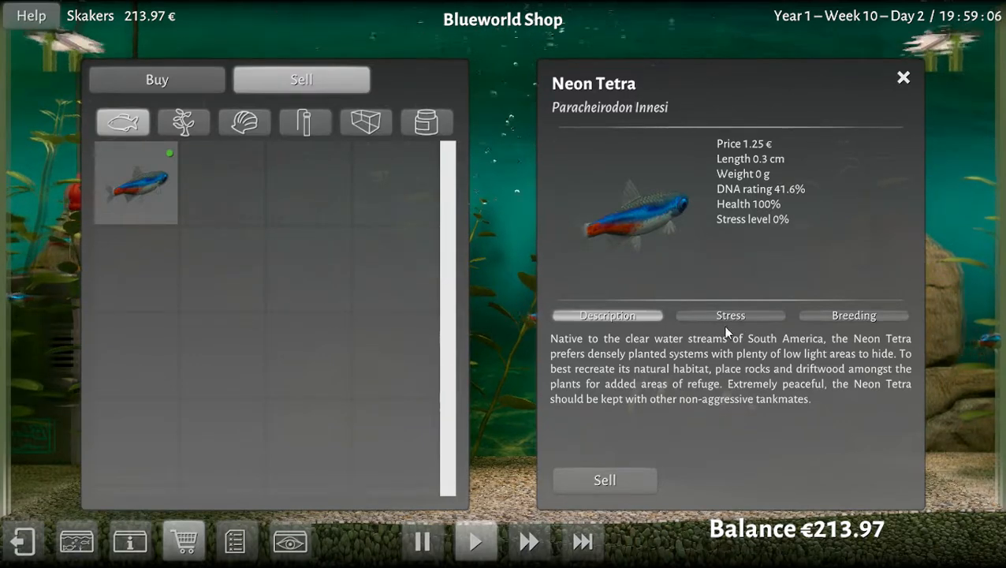
pyautogui.click(728, 315)
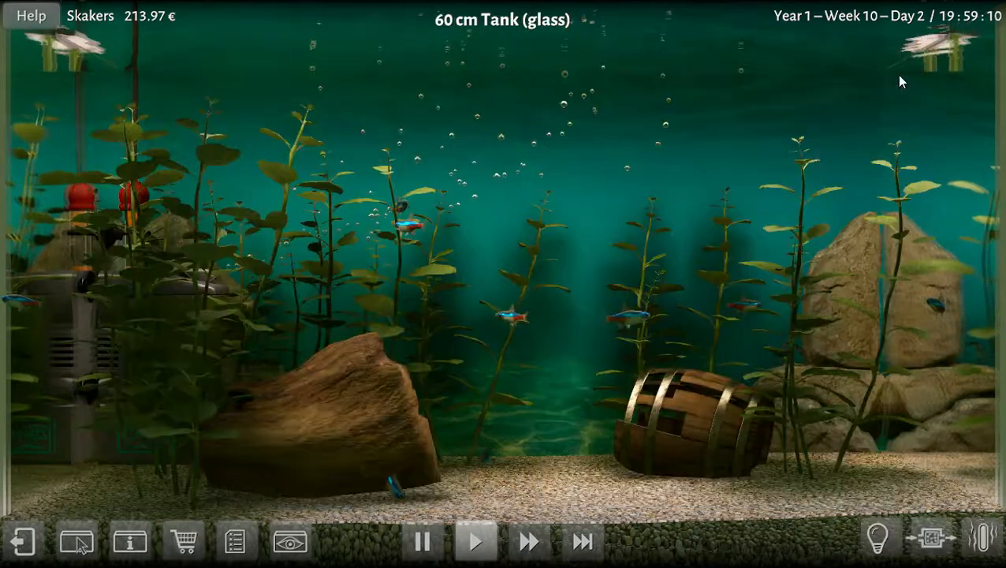
pyautogui.moveTo(75, 541)
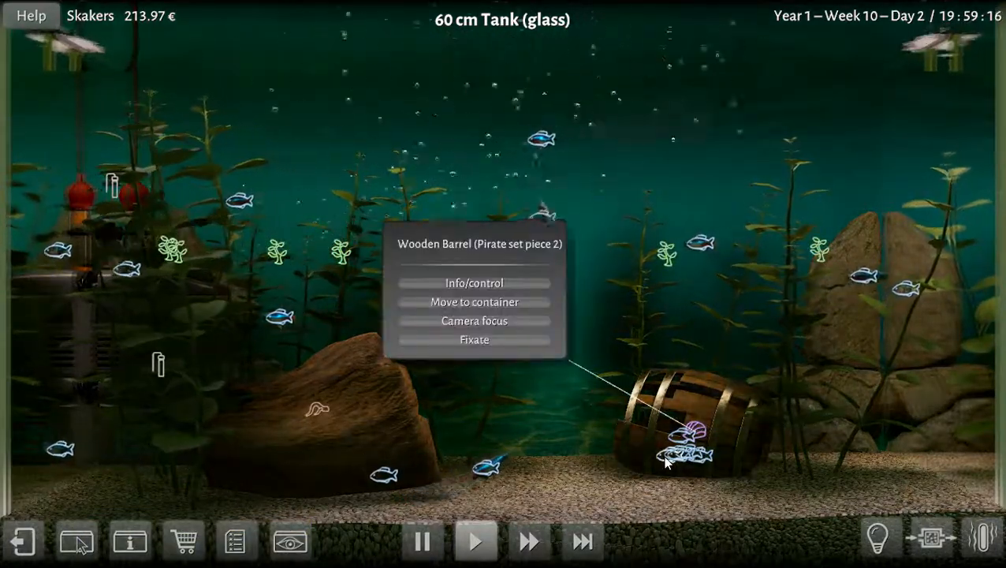
# - Show the neon tetra egg's breeding sheet with its 24:59 h countdown to hatching
pyautogui.click(686, 454)
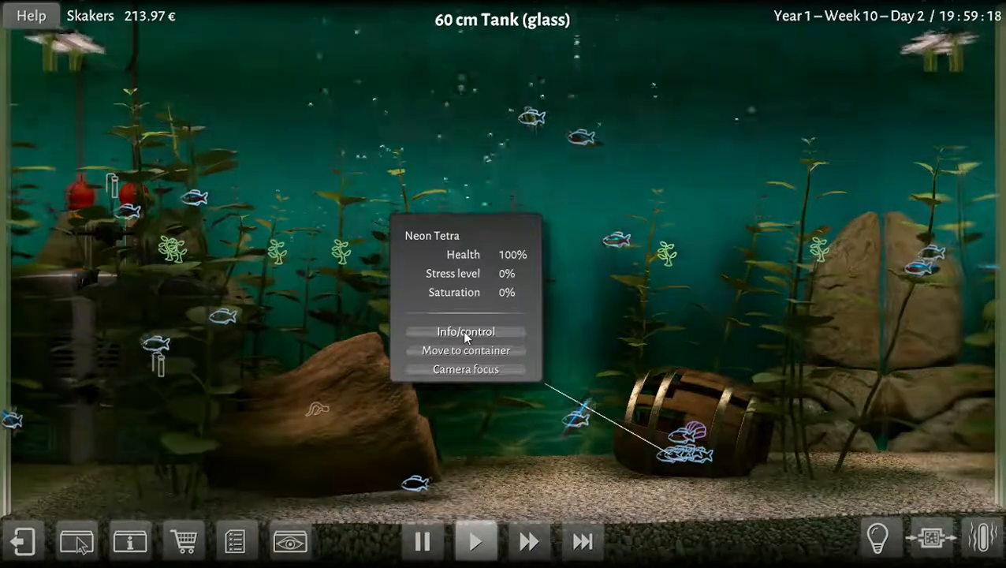
pyautogui.click(465, 331)
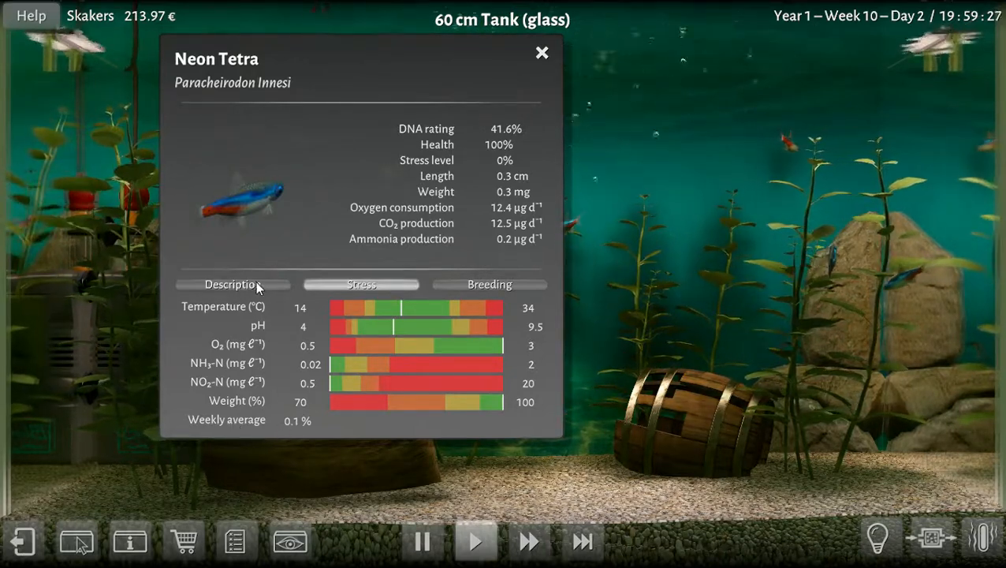
pyautogui.click(489, 283)
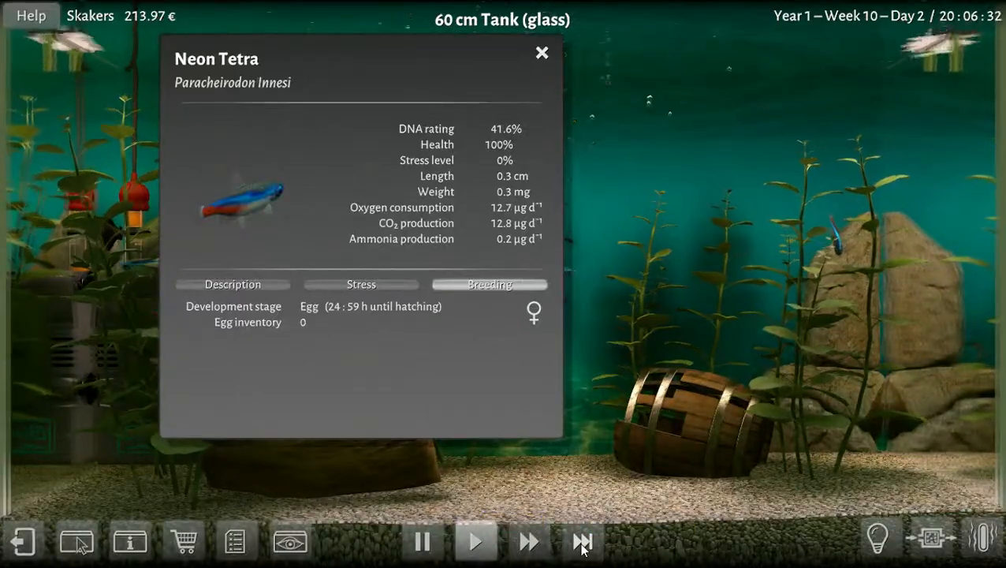
pyautogui.moveTo(582, 539)
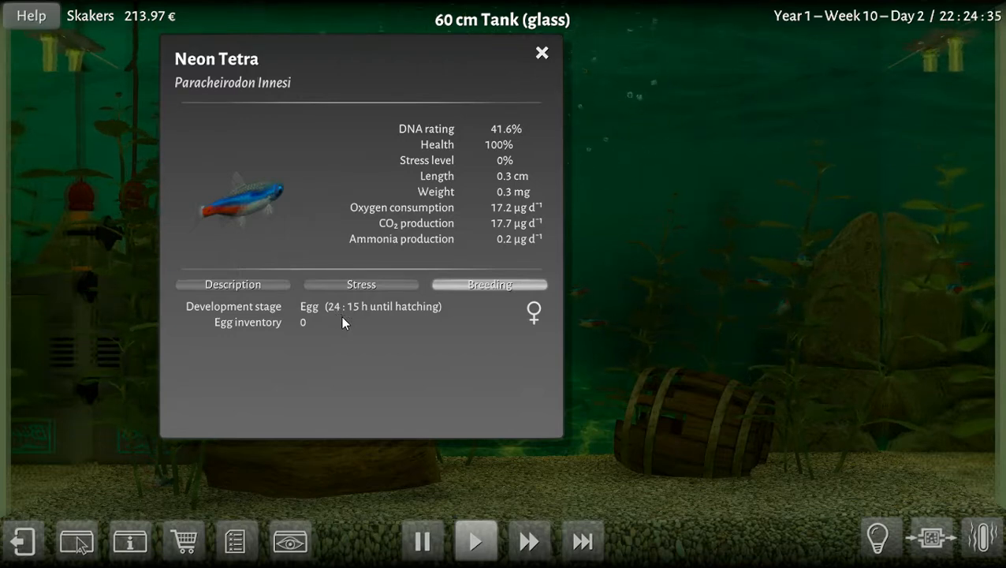
pyautogui.moveTo(337, 315)
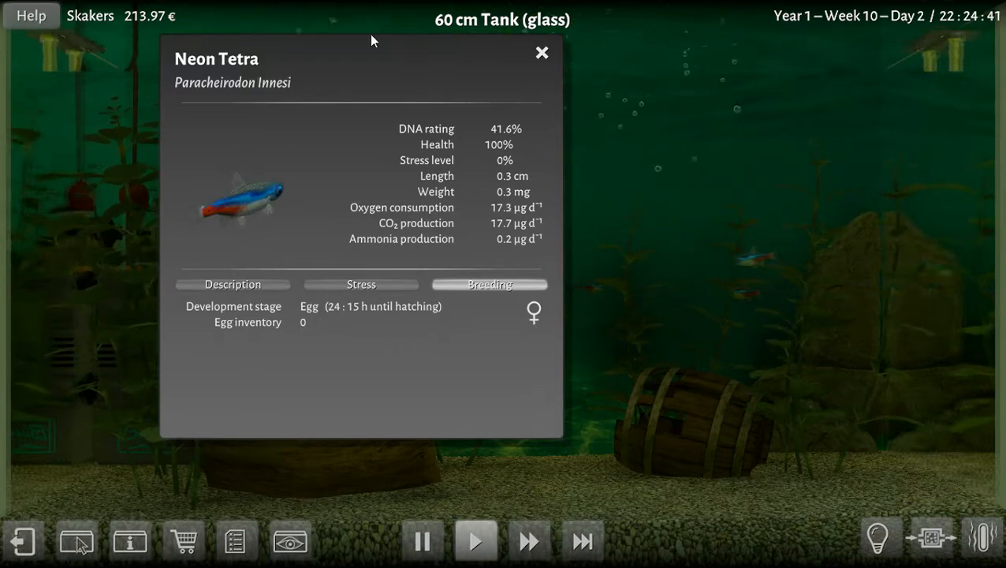
# - Close the egg's card, then reopen the neon tetra egg's description sheet by the barrel
pyautogui.click(540, 52)
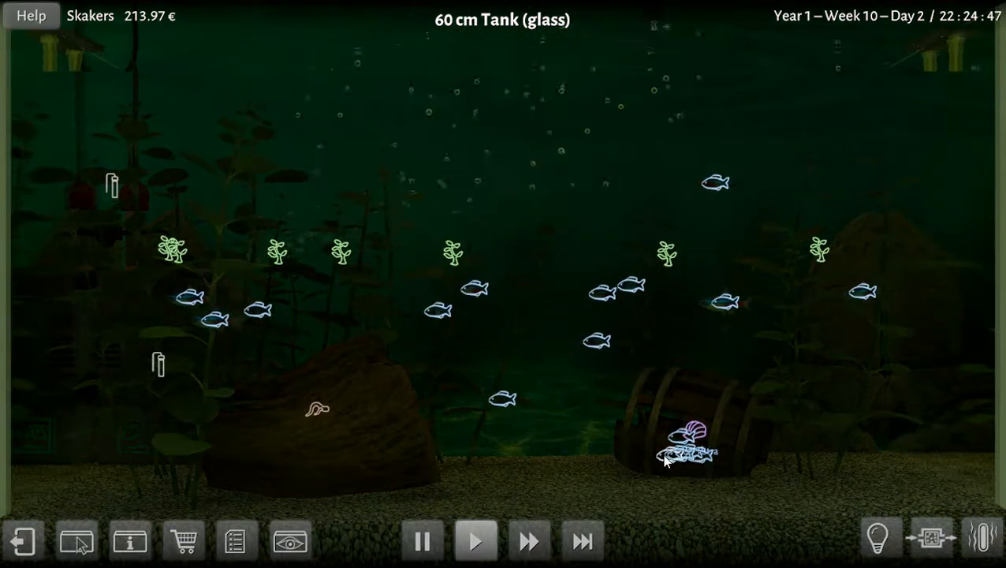
pyautogui.click(691, 455)
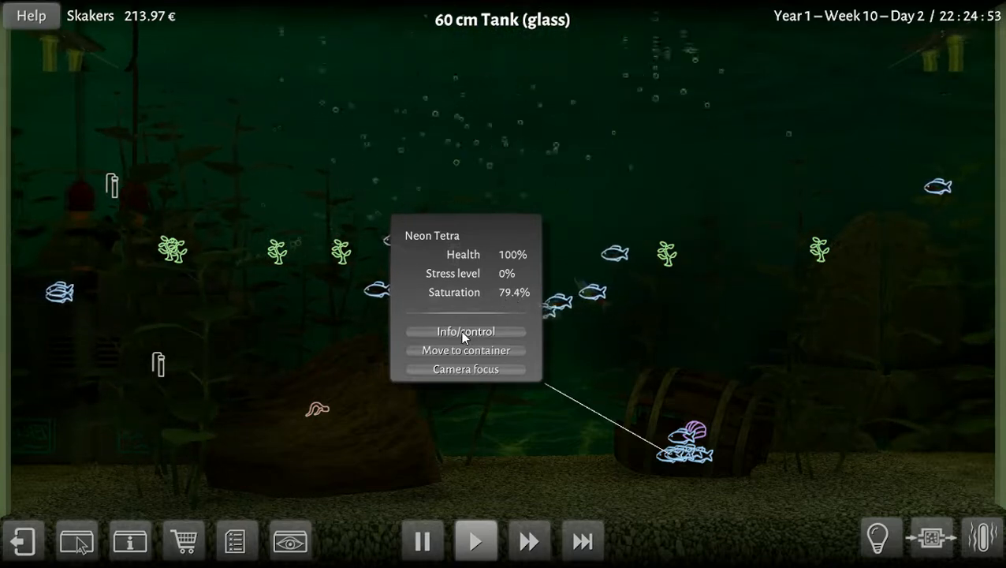
pyautogui.click(465, 331)
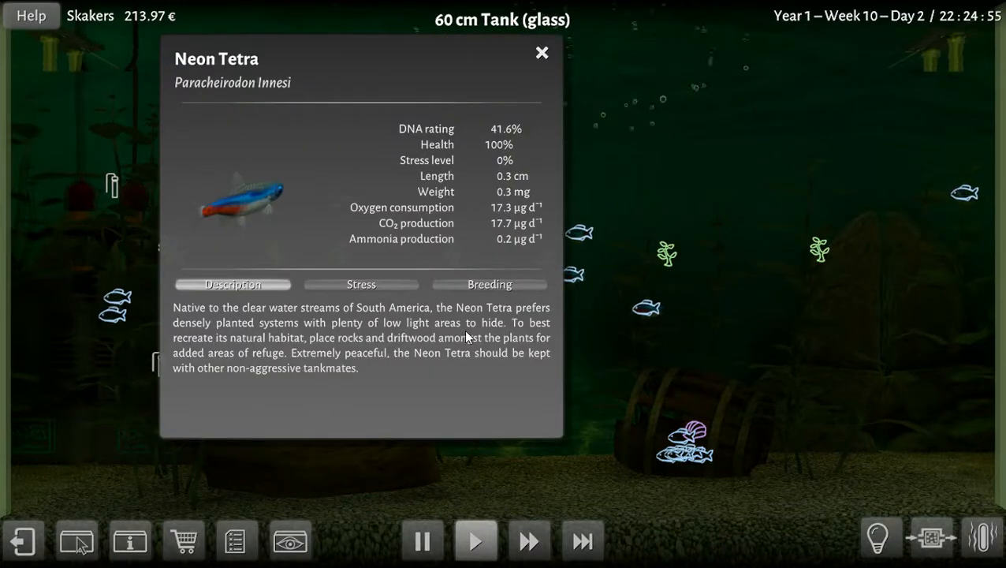
pyautogui.moveTo(504, 218)
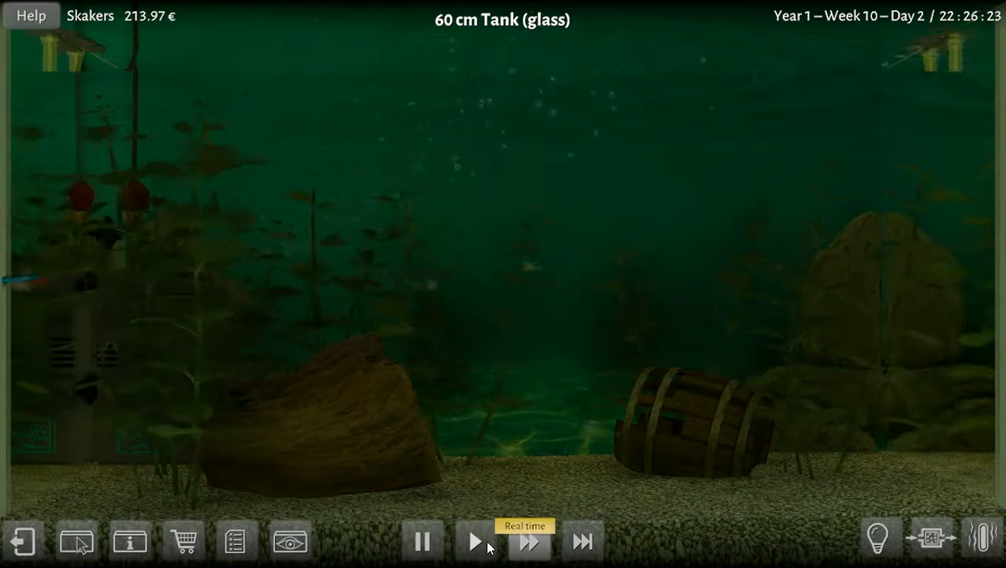
# - Run the tank at fastest speed overnight to Day 3 morning, then back to normal speed
pyautogui.click(530, 541)
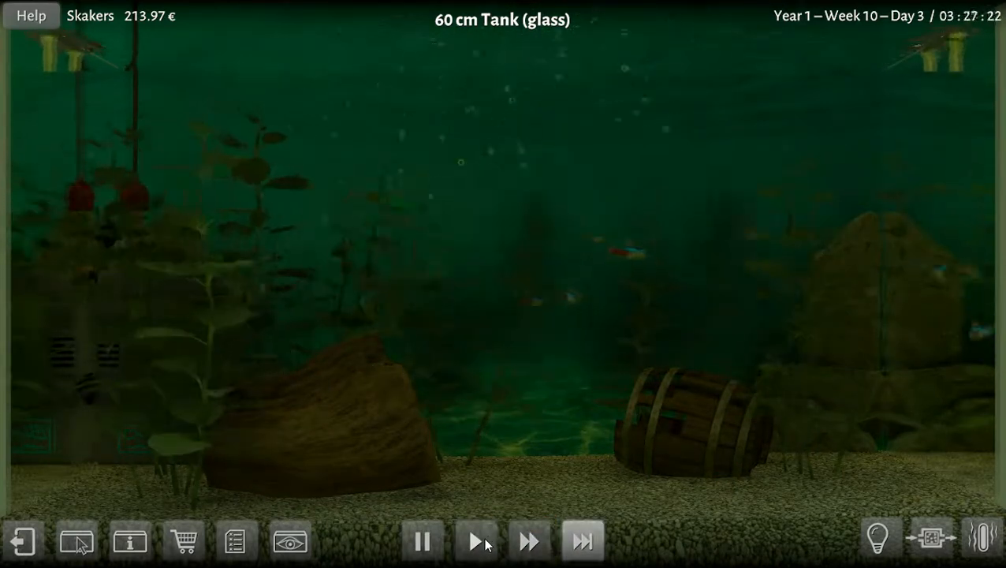
pyautogui.click(476, 541)
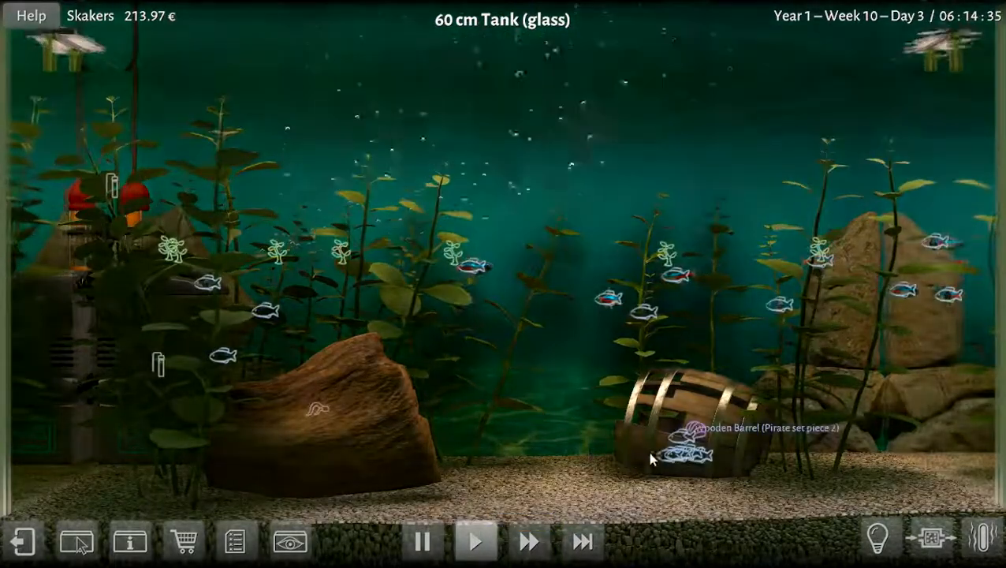
# - Check the neon tetra's stress (37.9%) on its information card and return to the tank
pyautogui.click(662, 461)
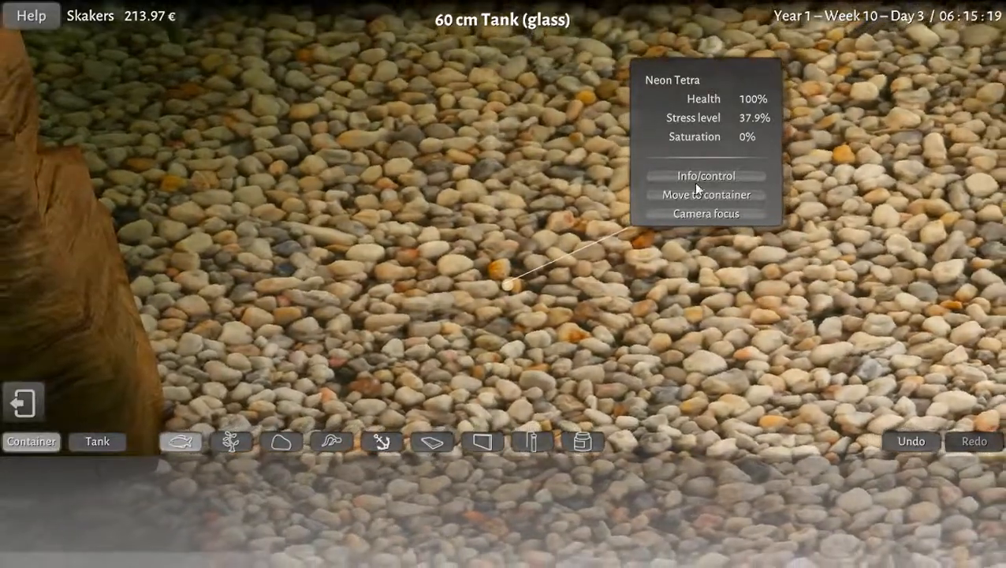
pyautogui.click(703, 175)
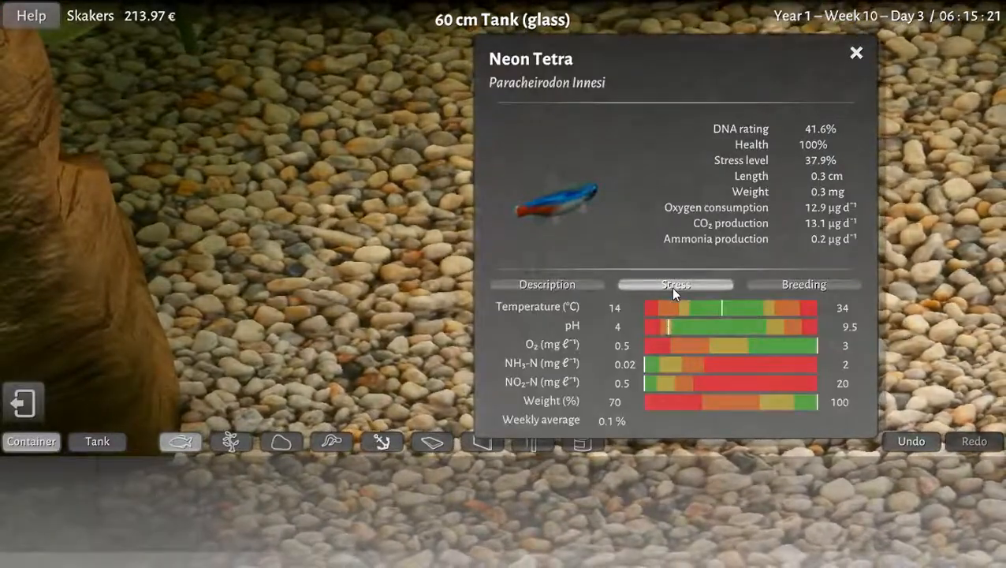
pyautogui.moveTo(417, 375)
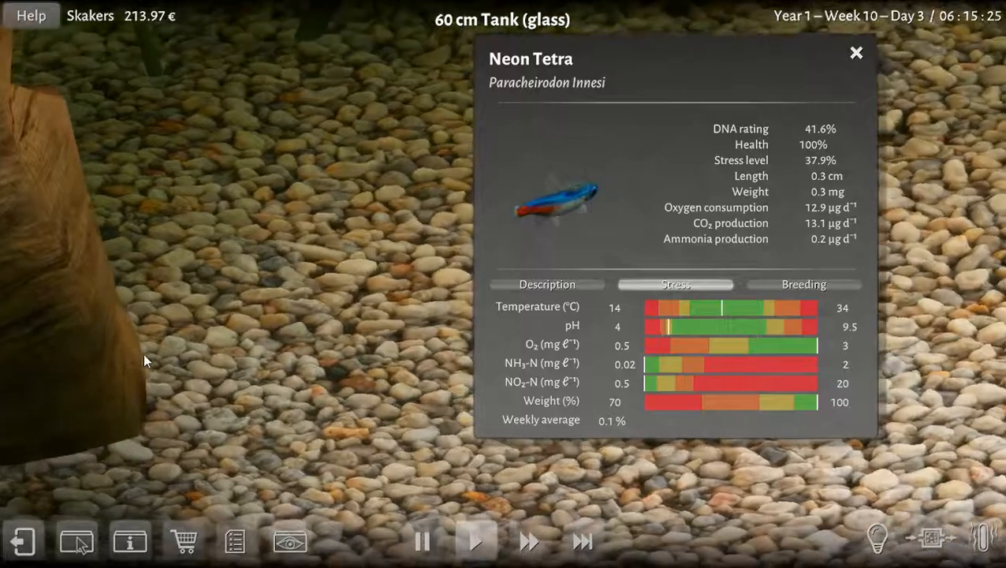
pyautogui.click(854, 52)
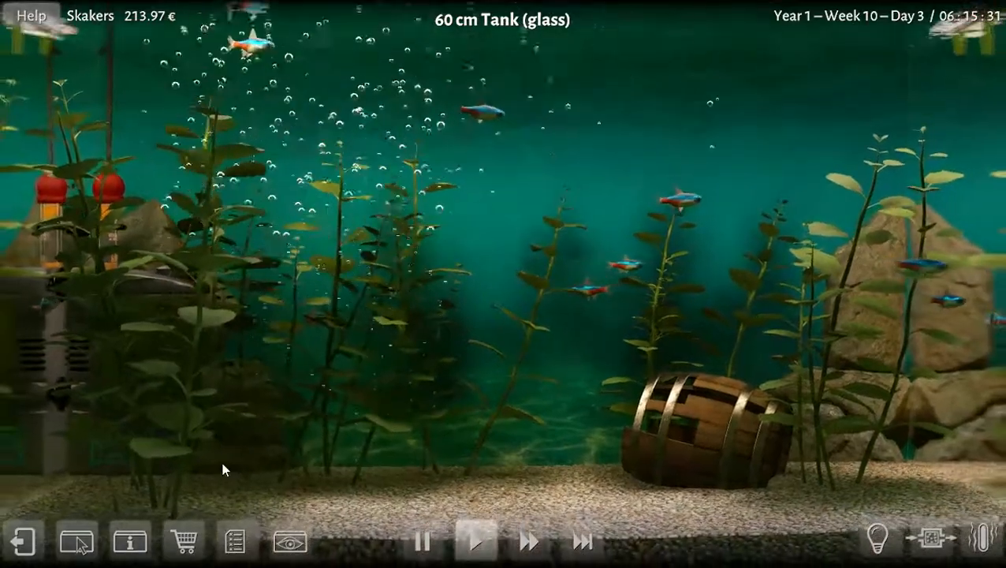
pyautogui.click(289, 541)
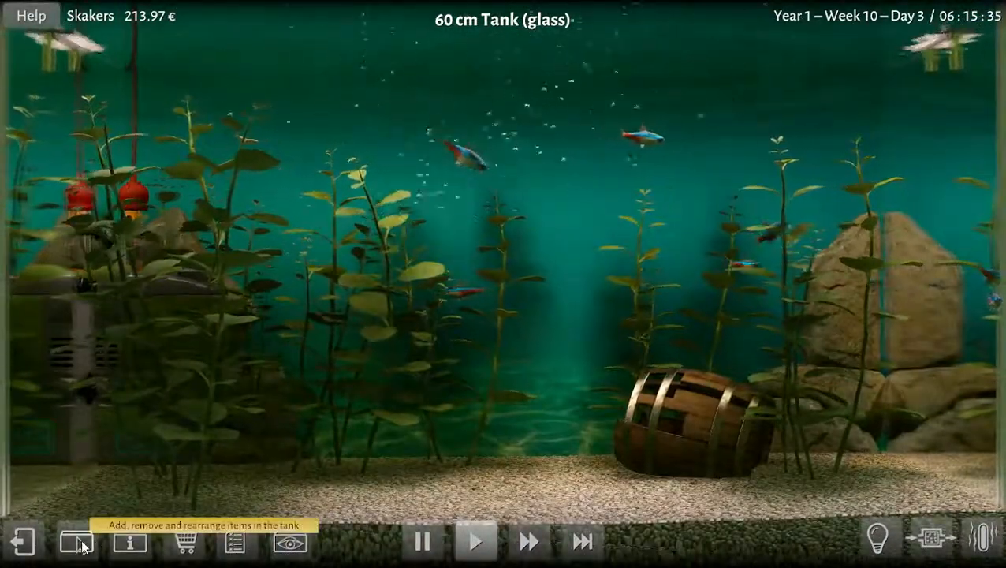
# - Change 10% of the tank water with reverse osmosis water via the Dosage window
pyautogui.click(76, 542)
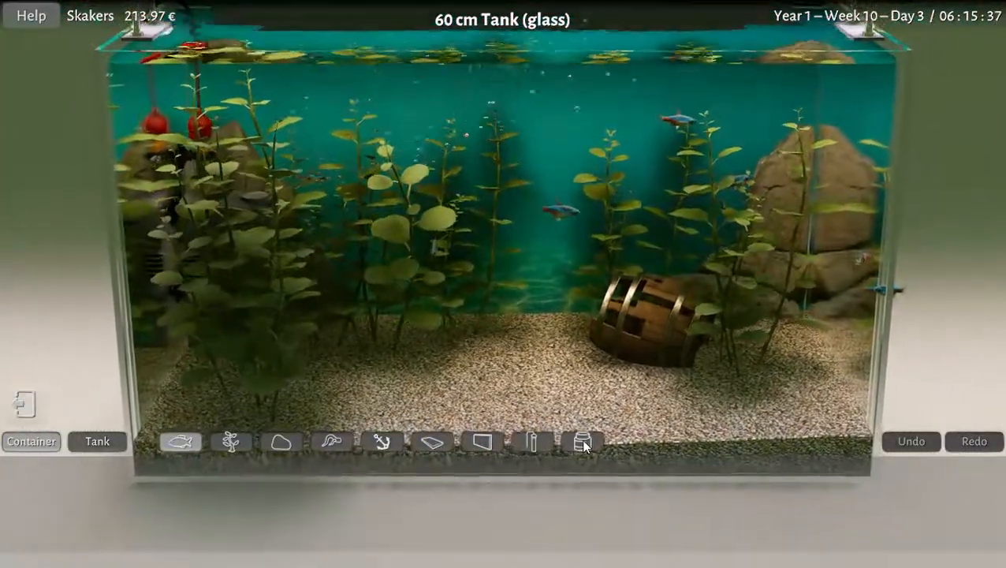
pyautogui.click(582, 442)
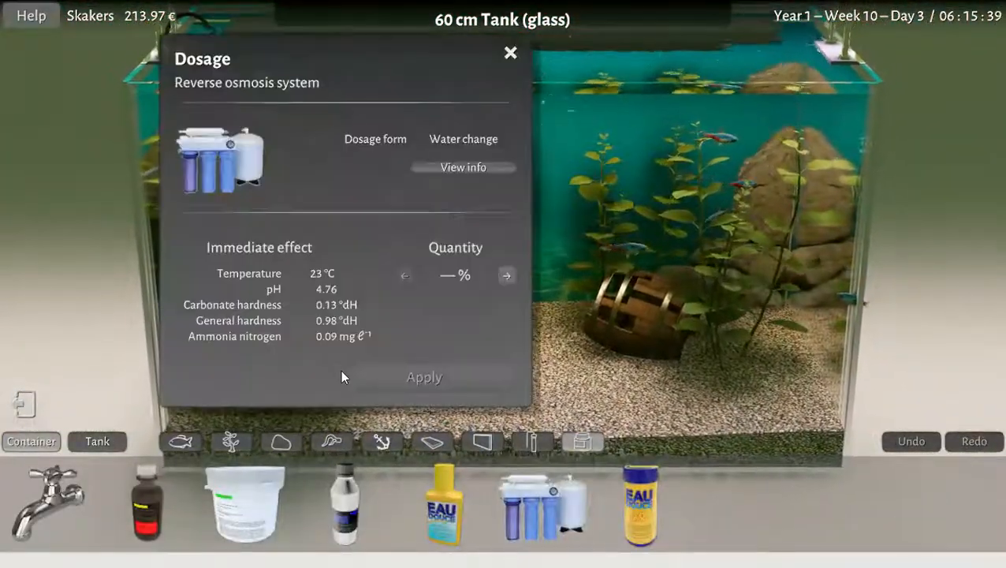
pyautogui.click(506, 274)
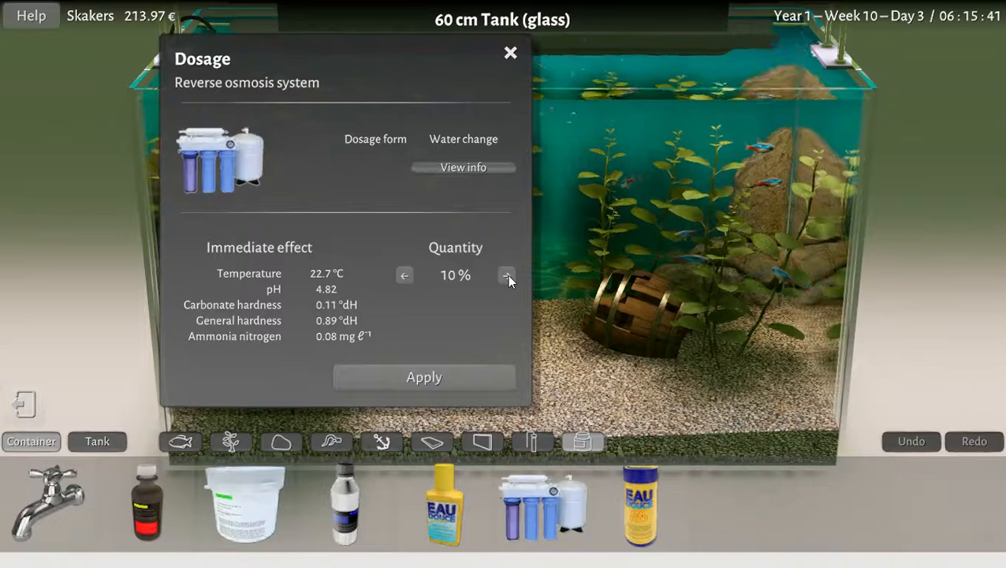
pyautogui.click(507, 274)
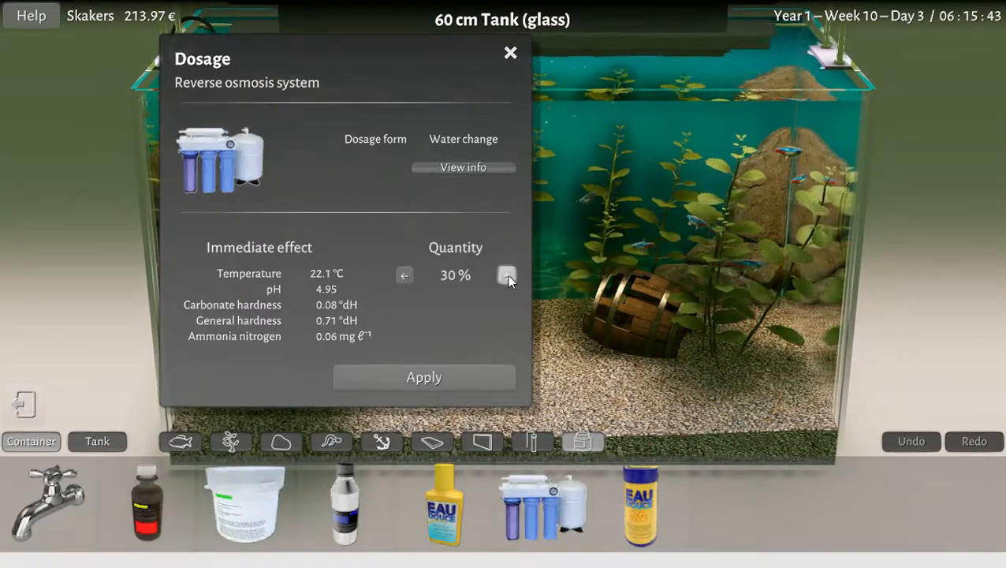
pyautogui.click(508, 275)
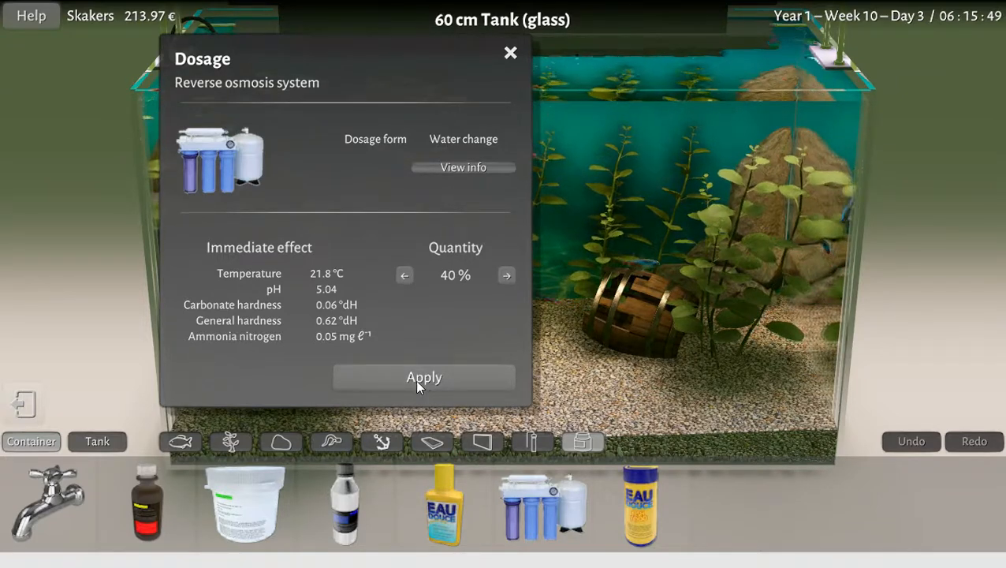
pyautogui.click(403, 275)
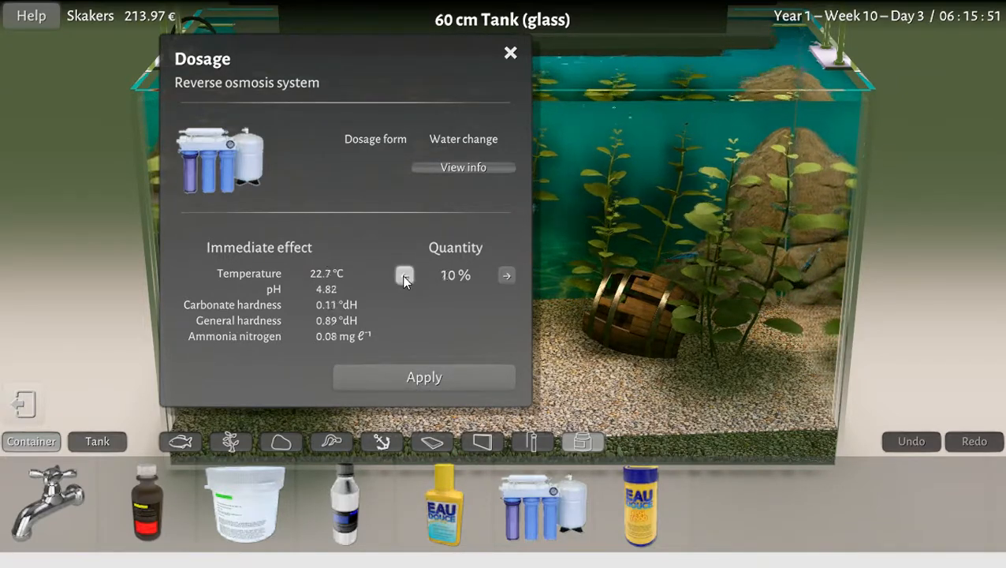
pyautogui.click(404, 274)
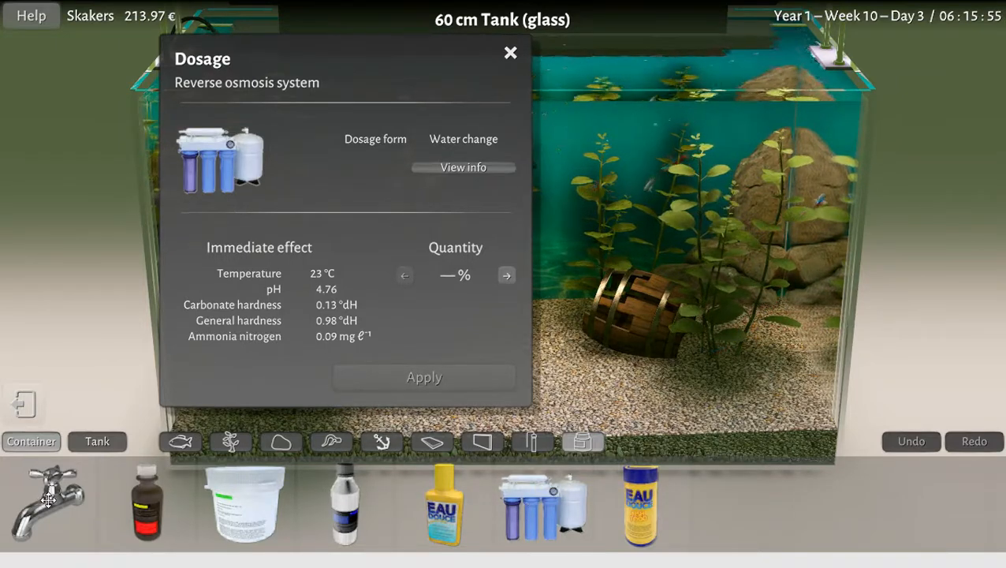
# - Change another 10% of the tank water with tap water
pyautogui.click(46, 502)
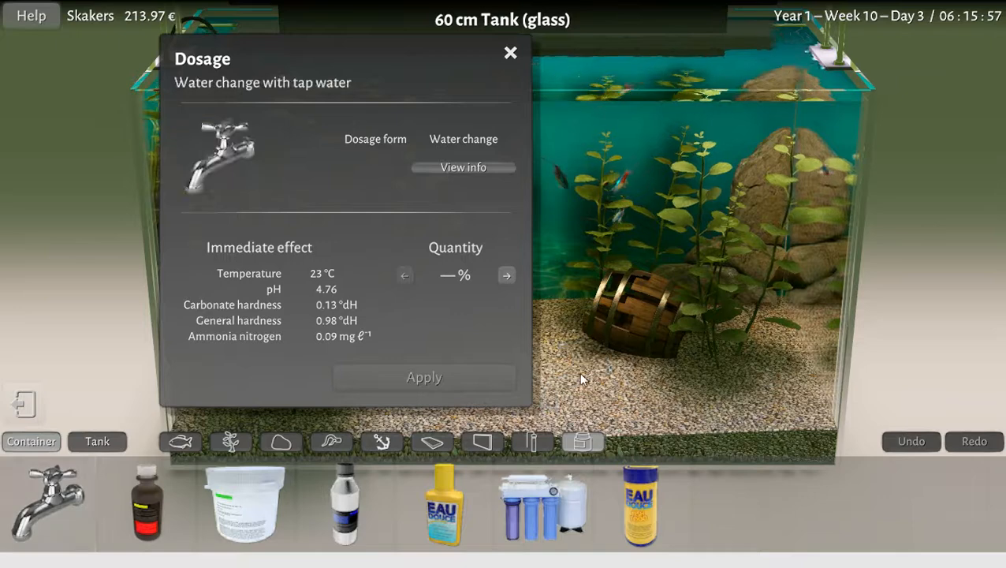
pyautogui.click(506, 274)
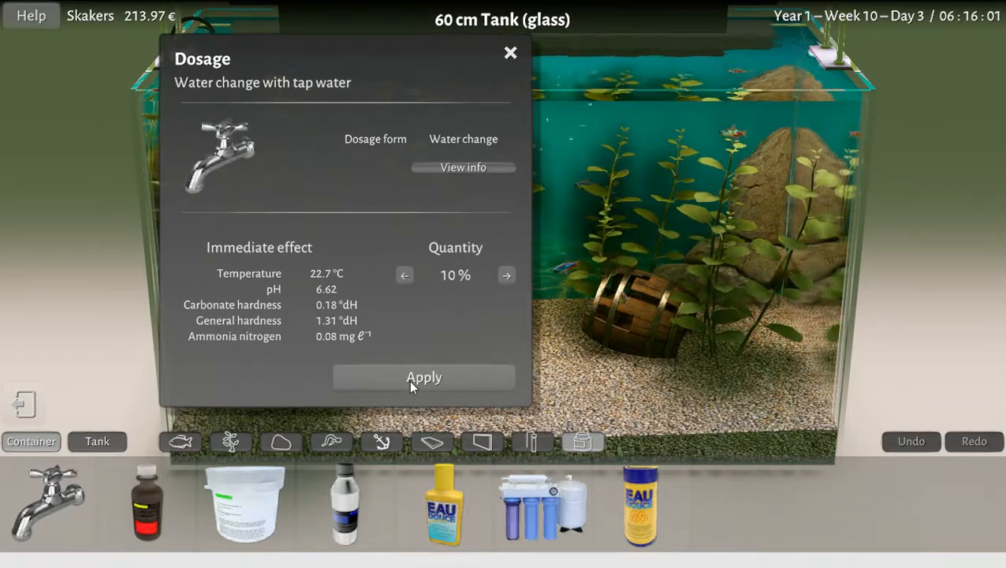
pyautogui.click(424, 377)
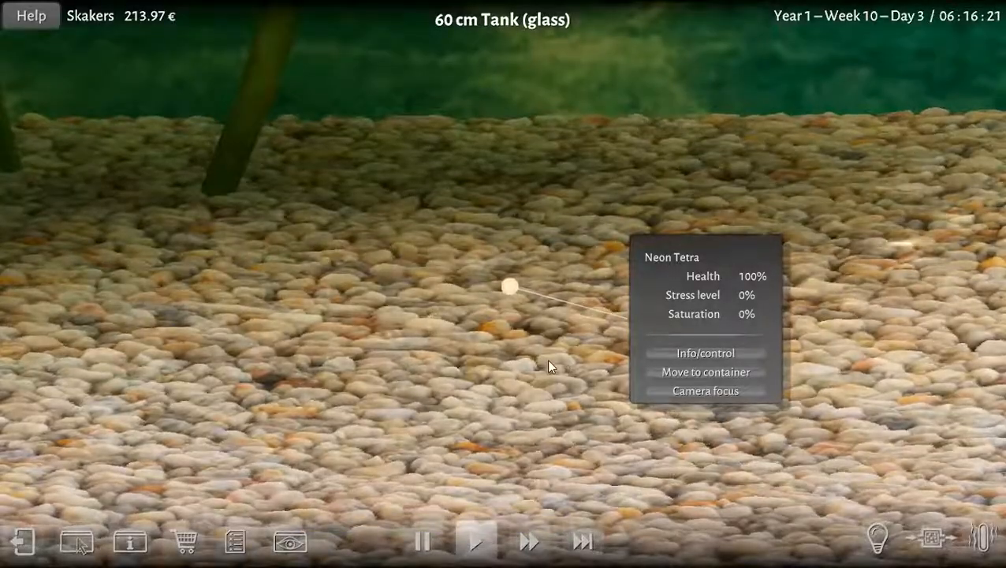
# - Read the egg's breeding status — about 25 hours until hatching — then close its sheet
pyautogui.click(704, 353)
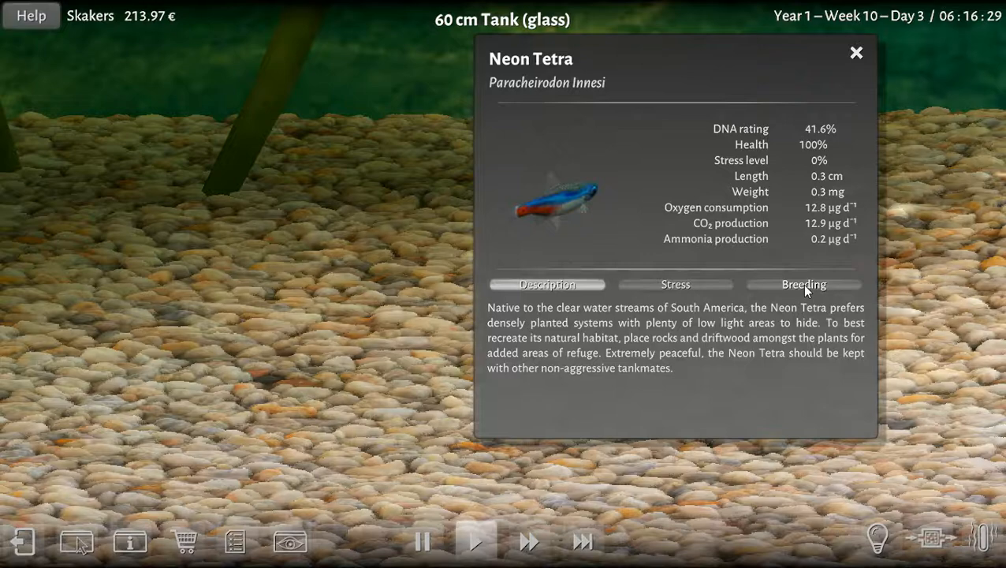
pyautogui.click(804, 284)
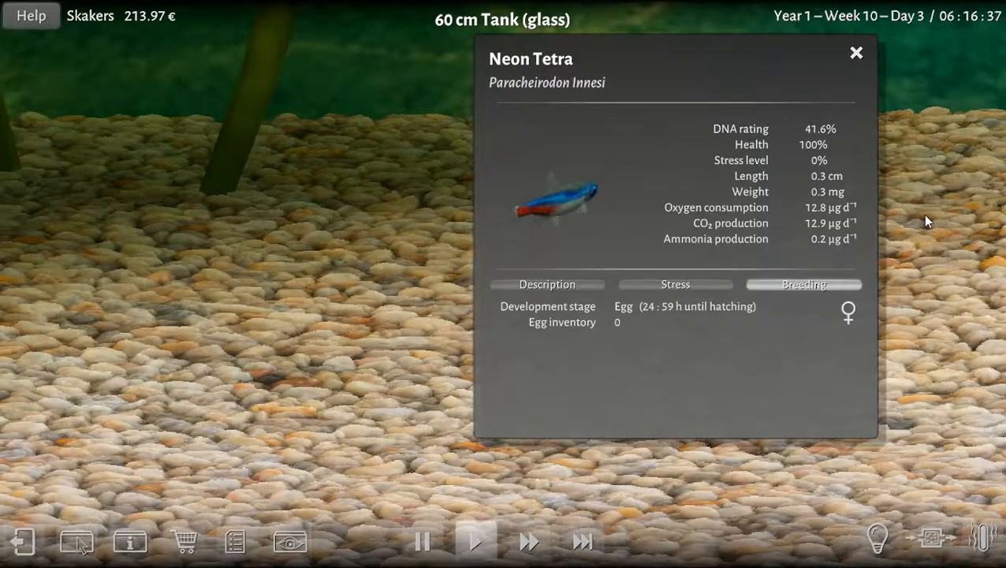
pyautogui.click(857, 52)
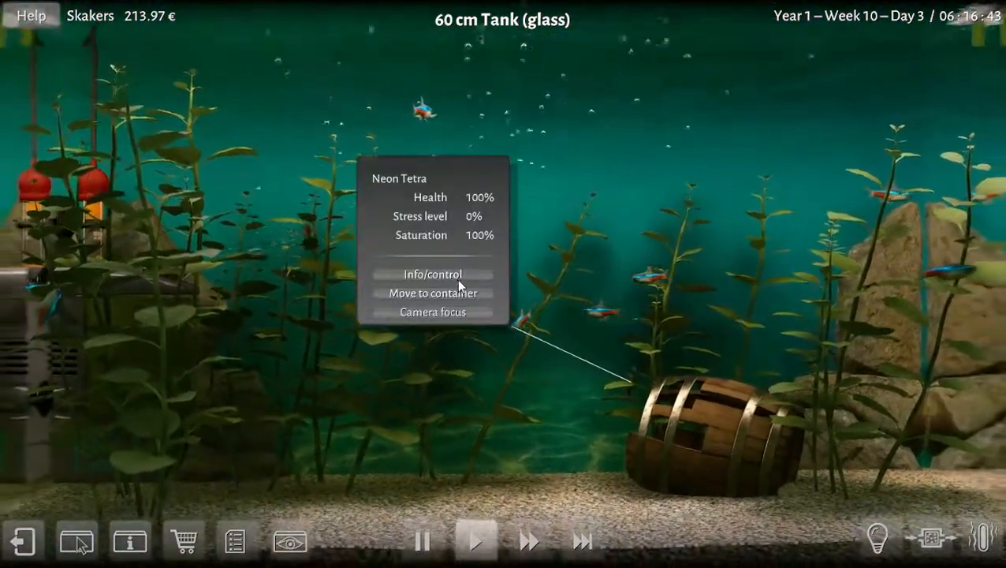
# - Check a juvenile male and the adult female carrying 33 eggs via their Breeding tabs
pyautogui.click(432, 274)
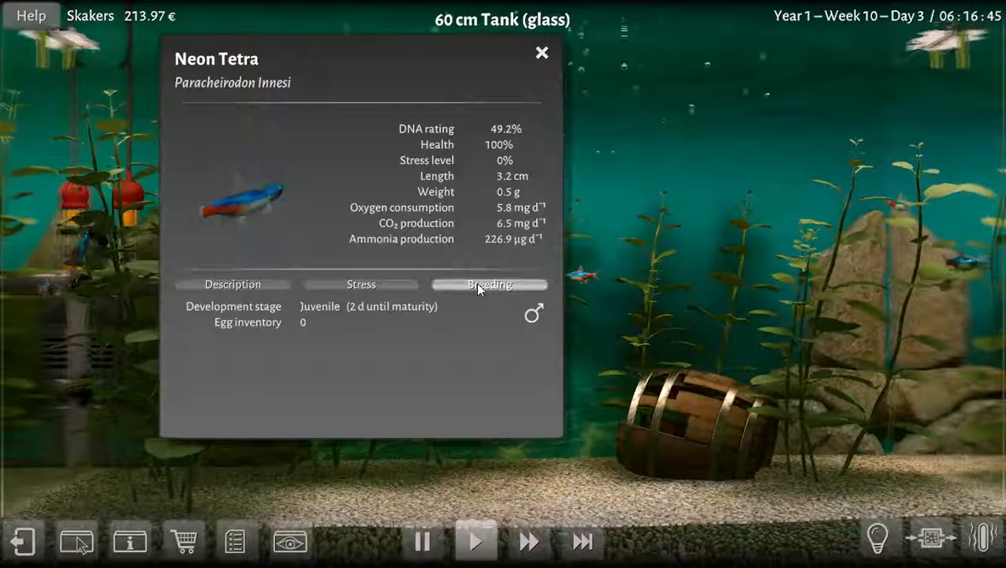
pyautogui.click(541, 52)
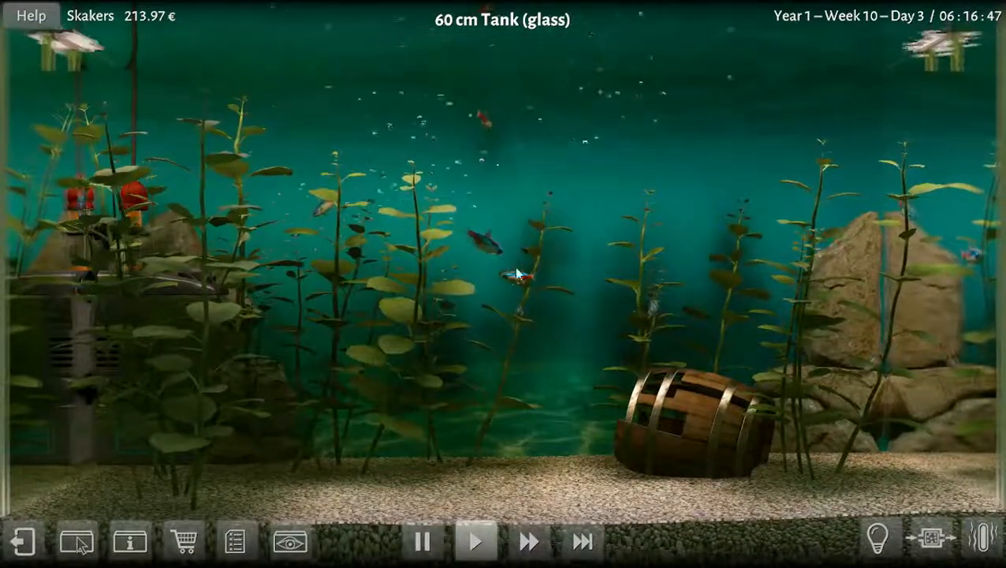
pyautogui.click(449, 274)
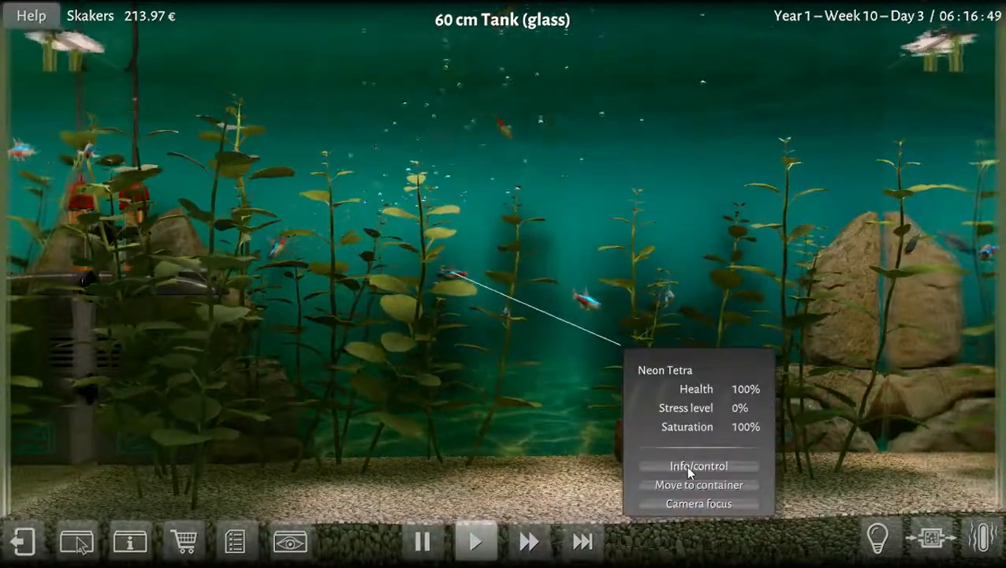
pyautogui.click(697, 465)
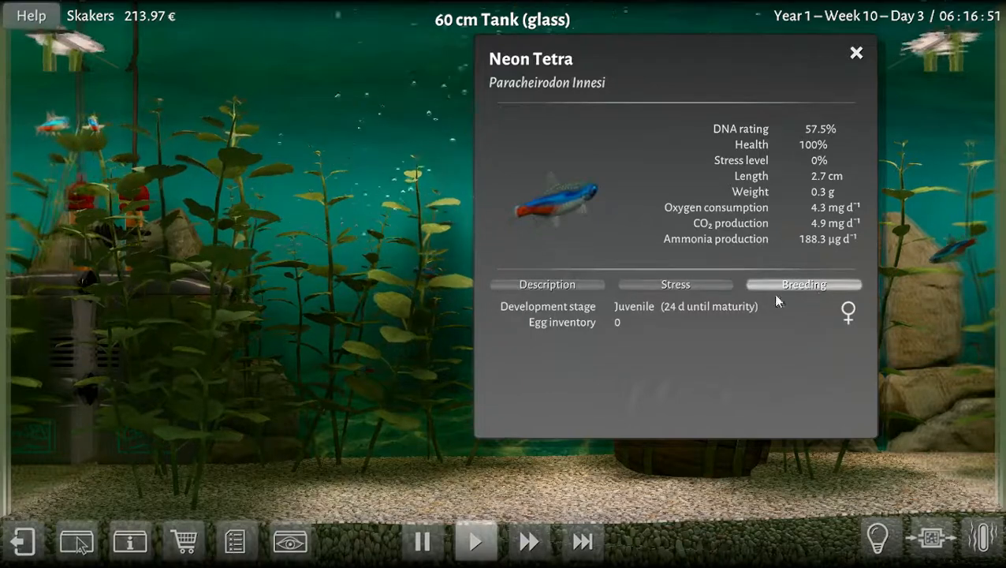
pyautogui.click(854, 53)
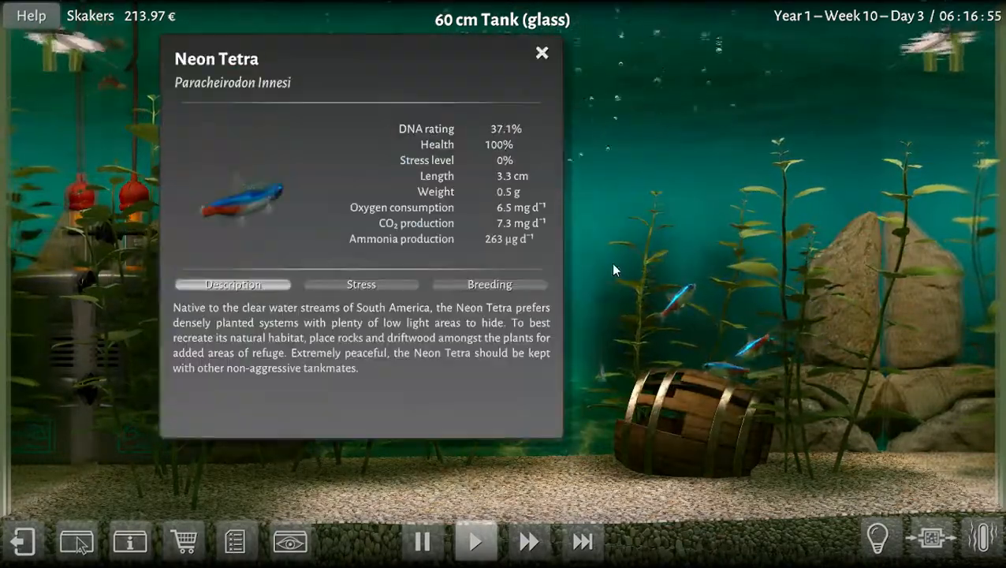
pyautogui.click(489, 284)
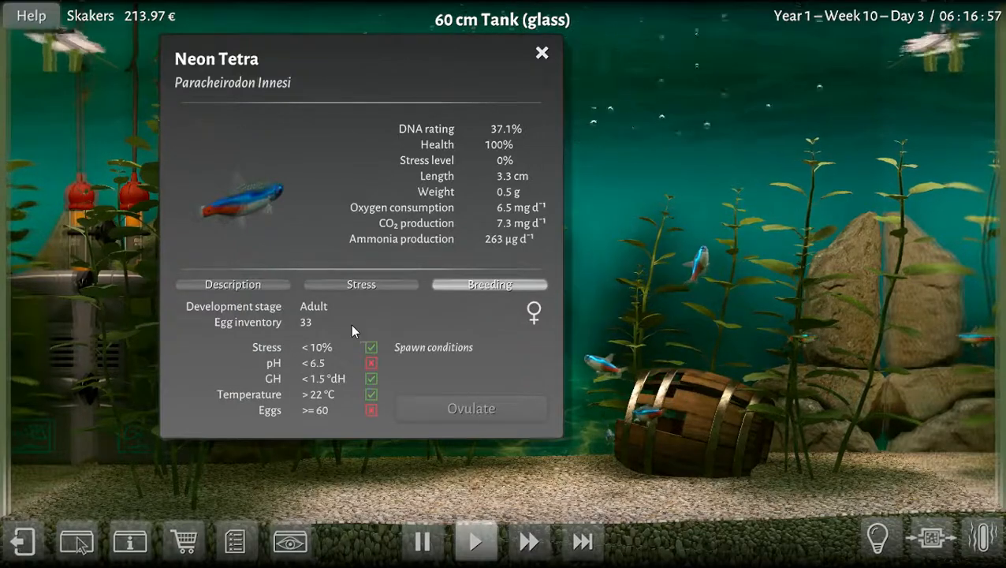
pyautogui.moveTo(541, 55)
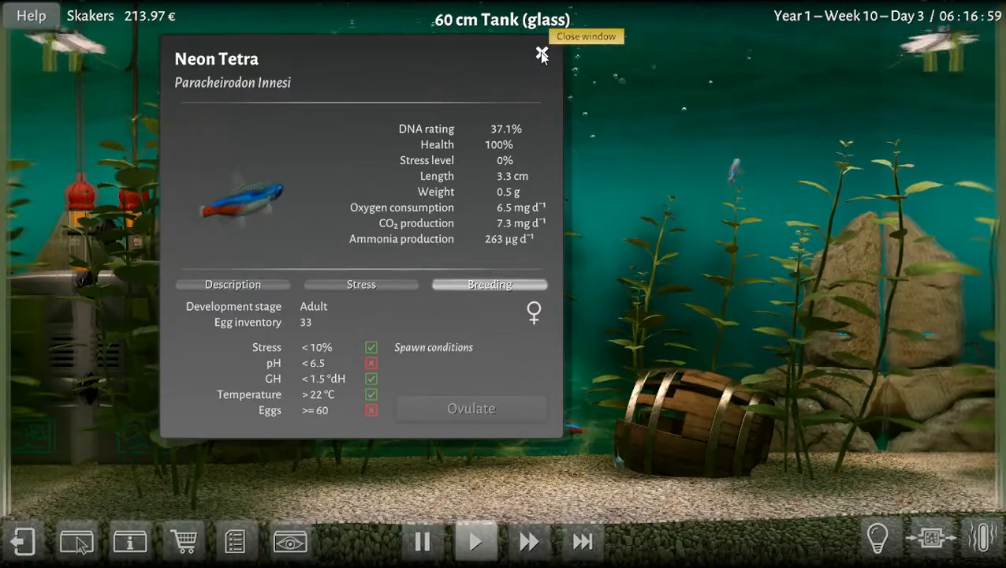
pyautogui.click(541, 55)
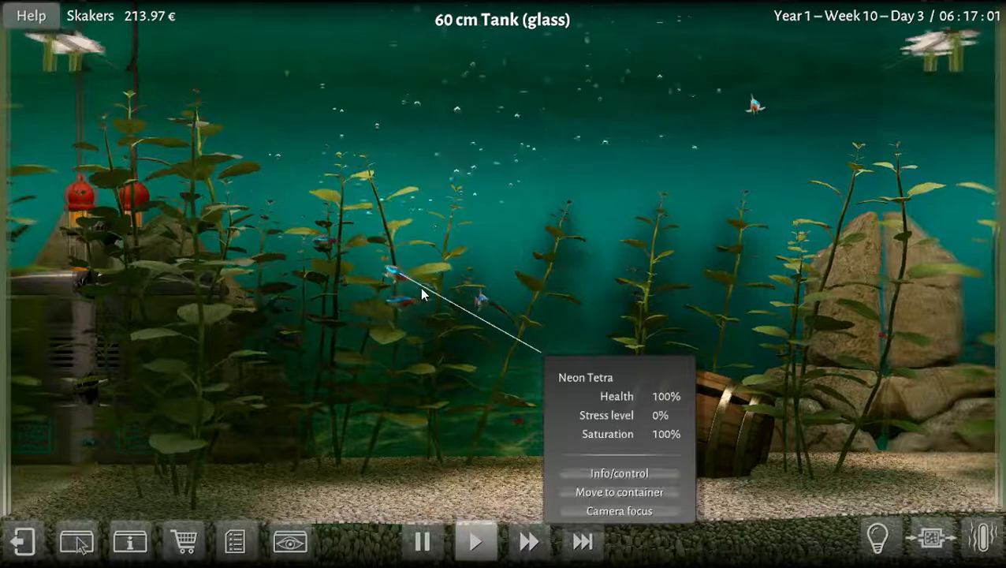
# - Check another juvenile male and the adult female carrying 3 eggs, then return to the tank
pyautogui.click(619, 473)
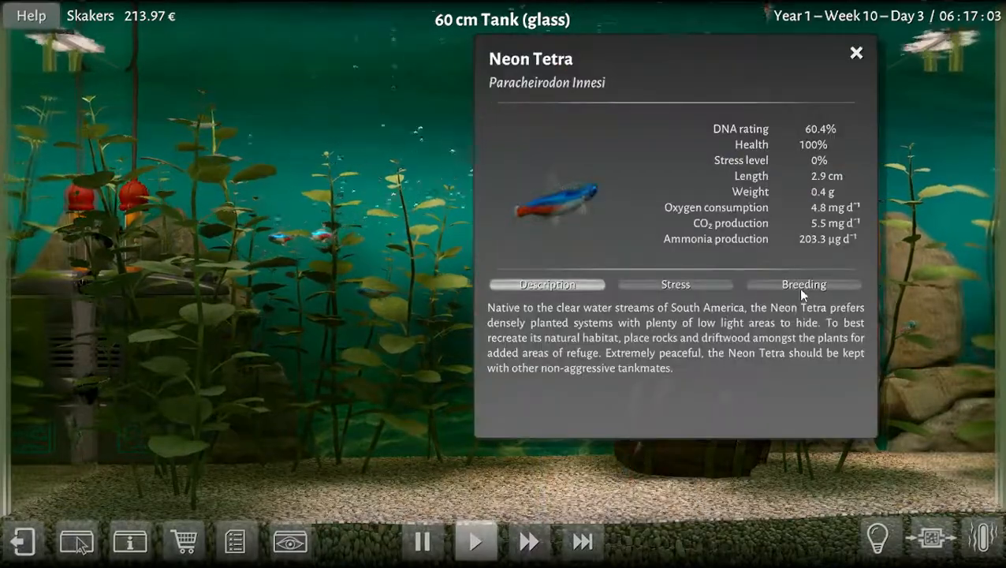
pyautogui.click(804, 284)
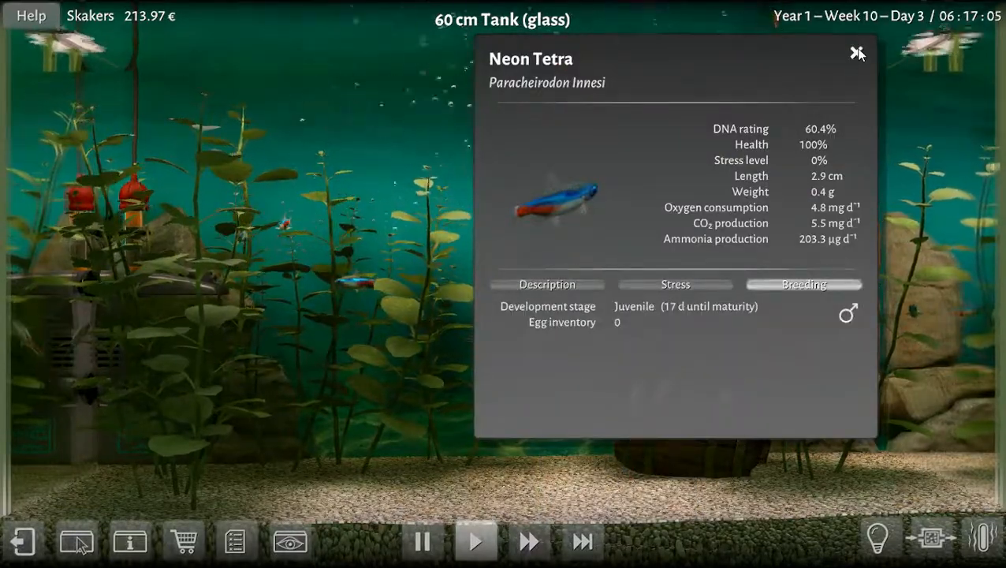
pyautogui.click(856, 52)
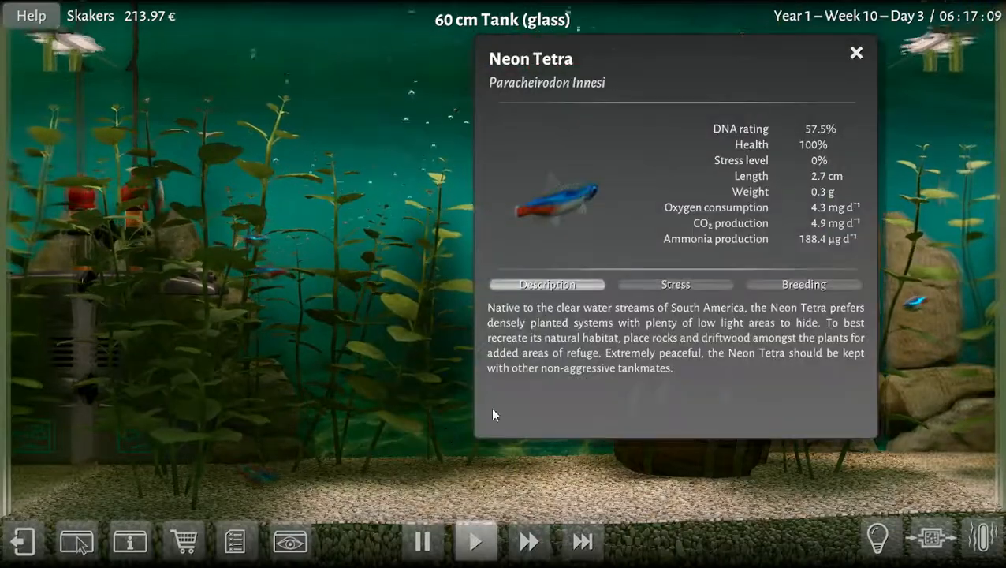
pyautogui.click(804, 283)
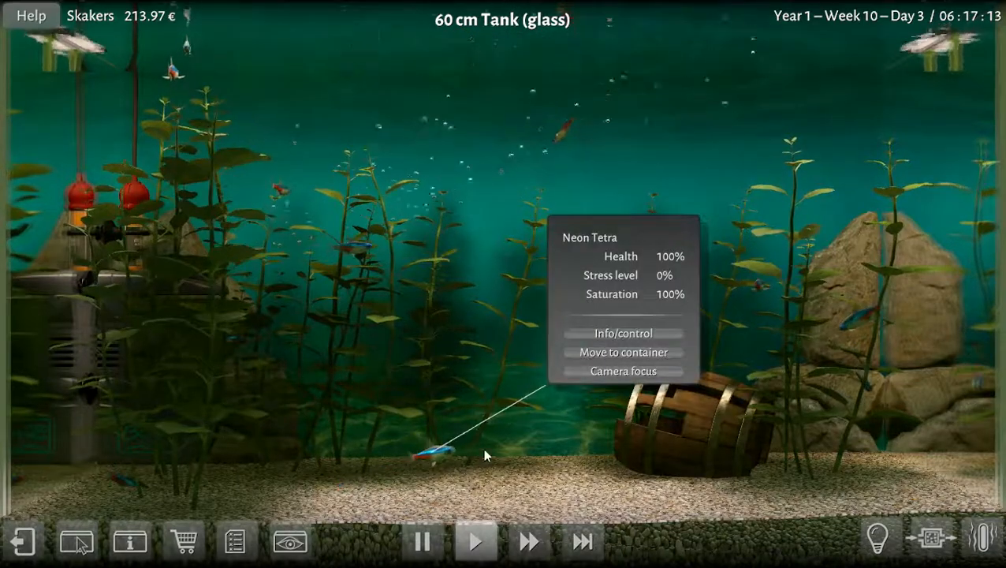
pyautogui.click(623, 331)
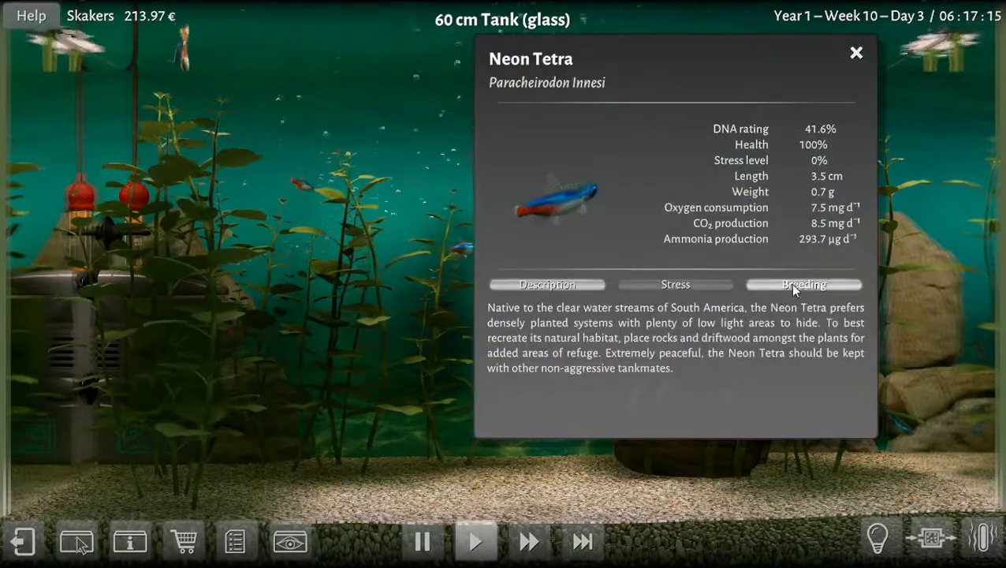
pyautogui.click(805, 284)
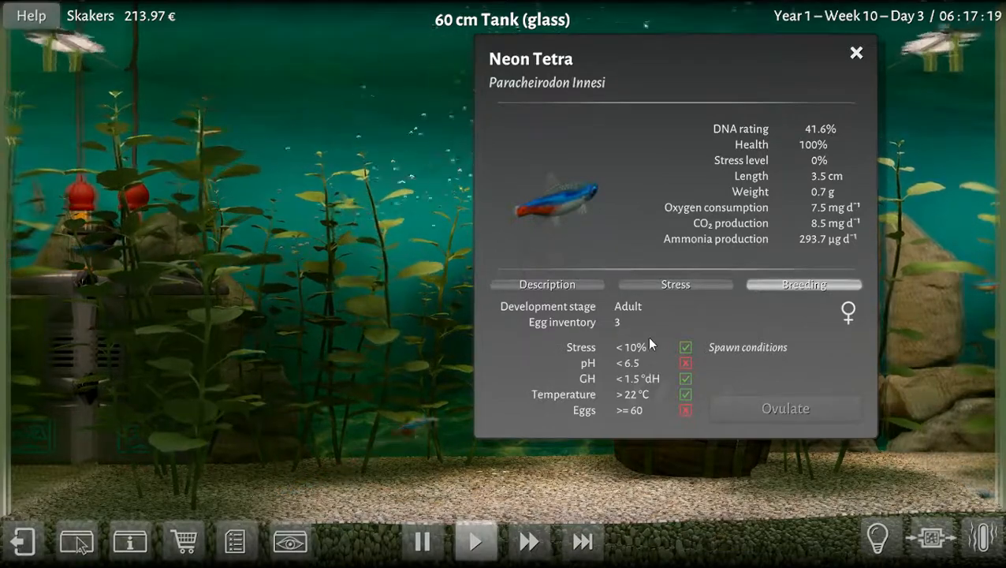
pyautogui.moveTo(895, 70)
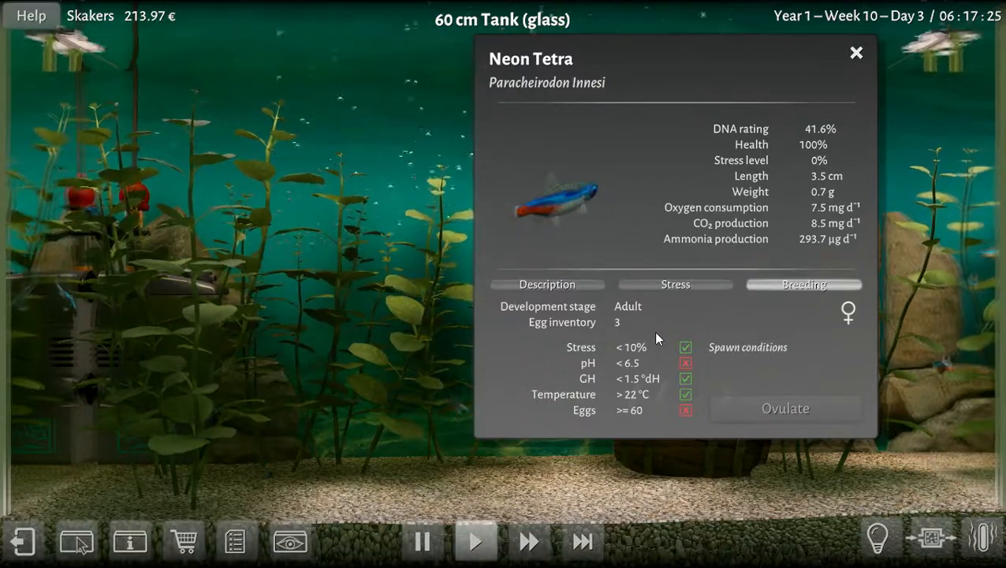
pyautogui.click(855, 54)
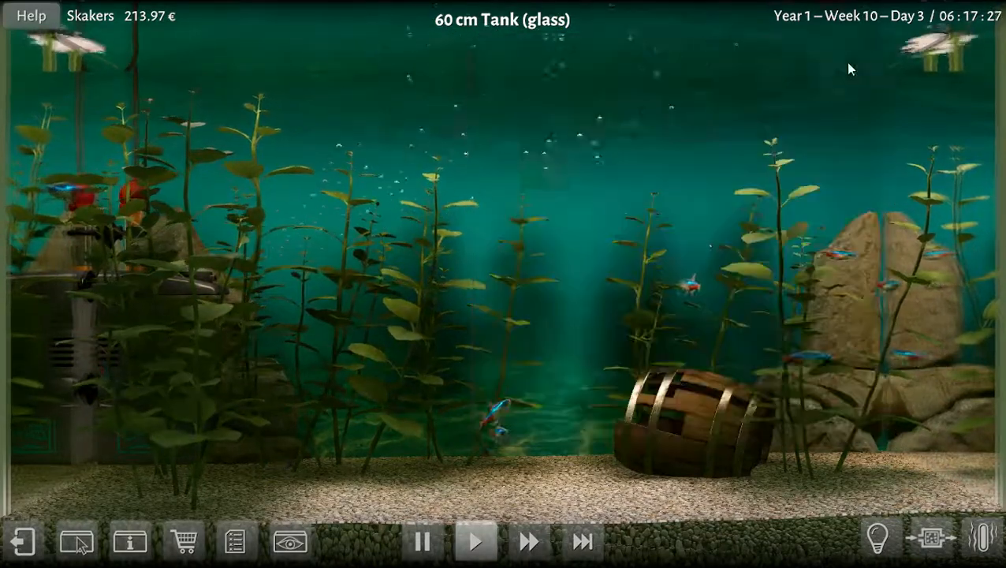
pyautogui.click(504, 410)
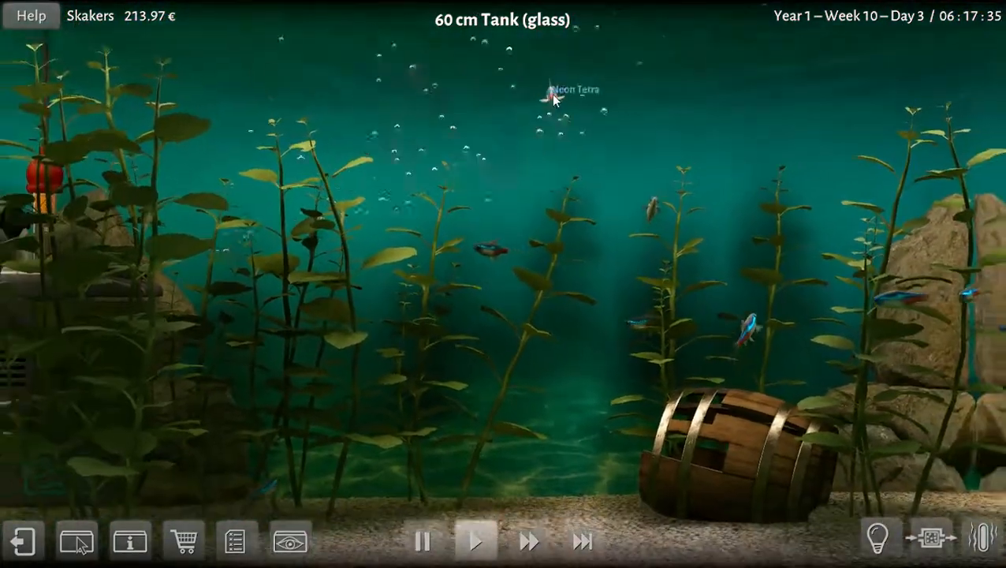
pyautogui.click(550, 91)
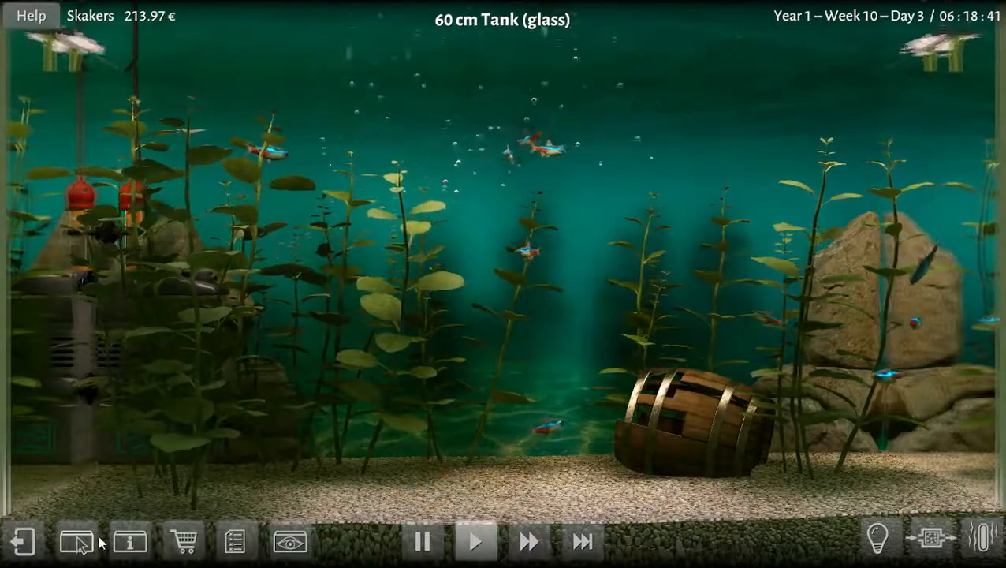
pyautogui.moveTo(75, 540)
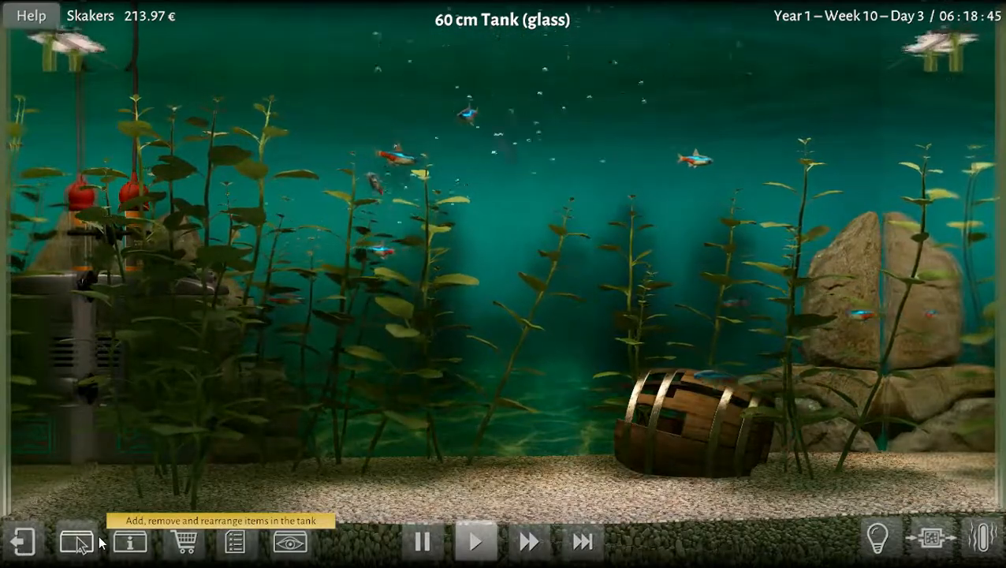
pyautogui.moveTo(501, 490)
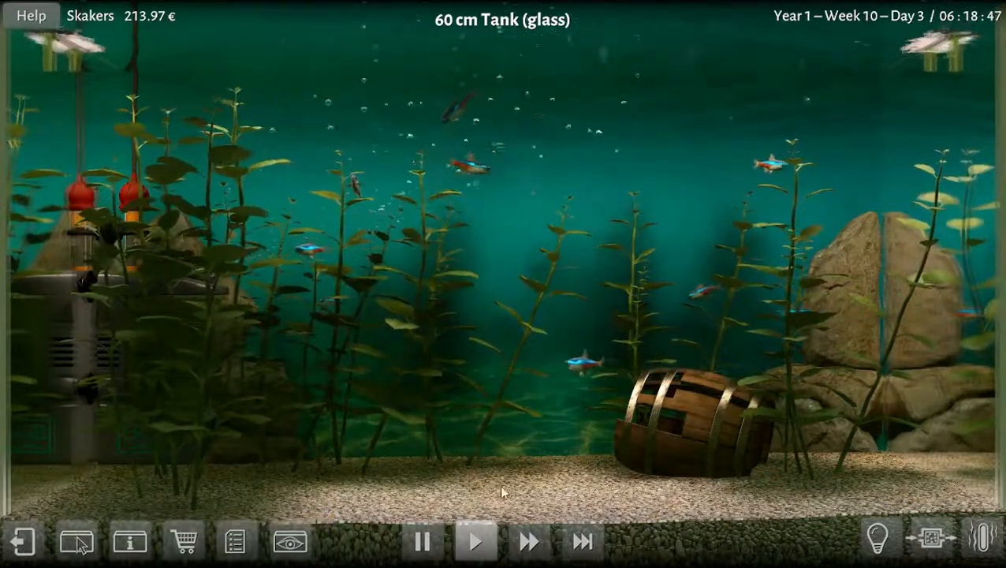